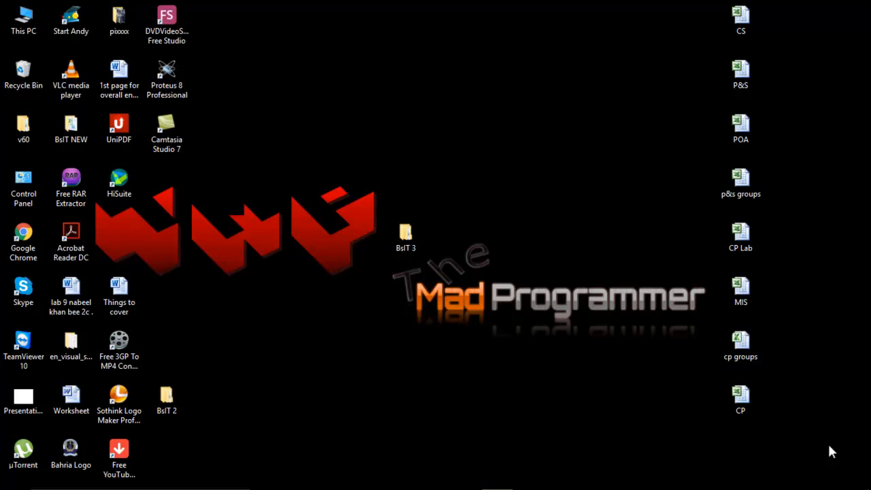
mouse_move(688, 368)
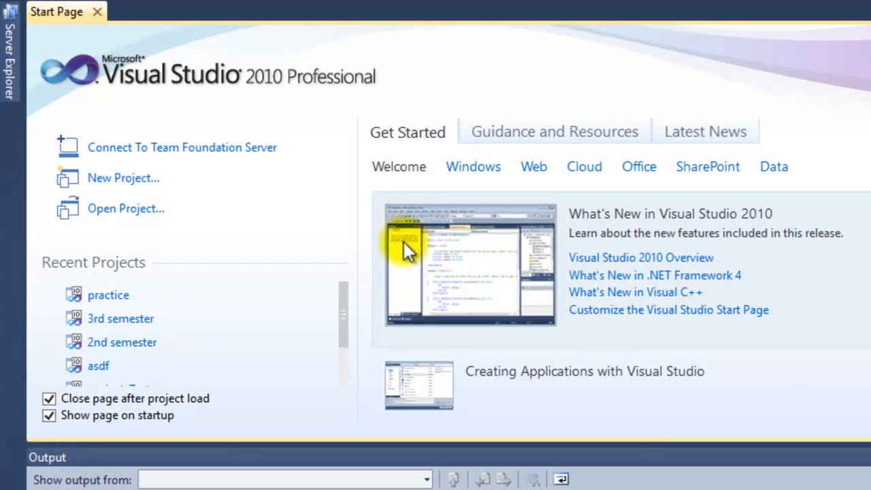
mouse_move(205, 262)
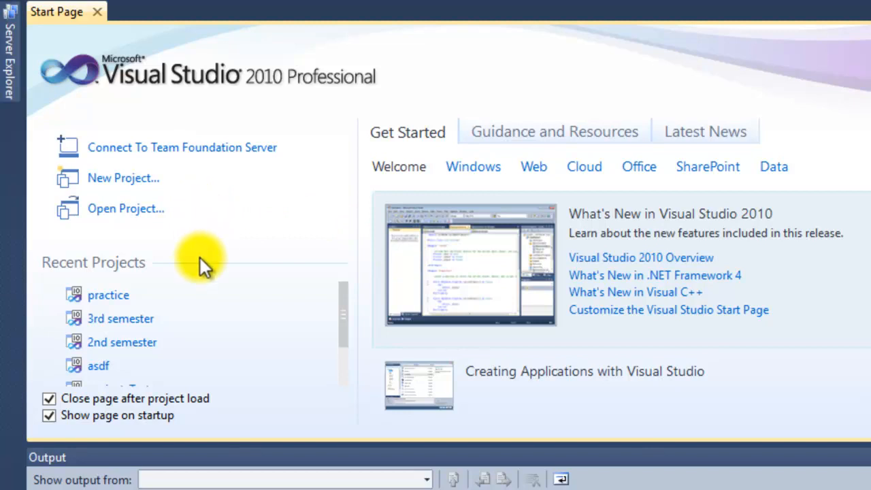
mouse_move(146, 242)
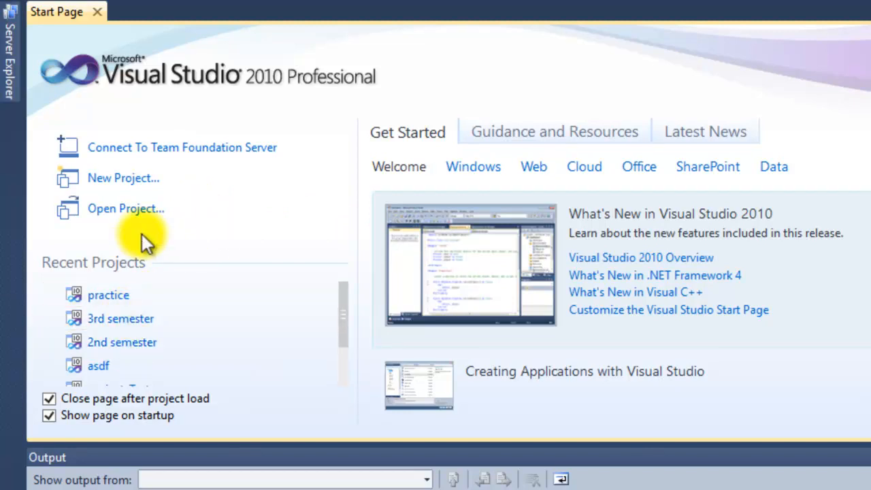
mouse_move(123, 178)
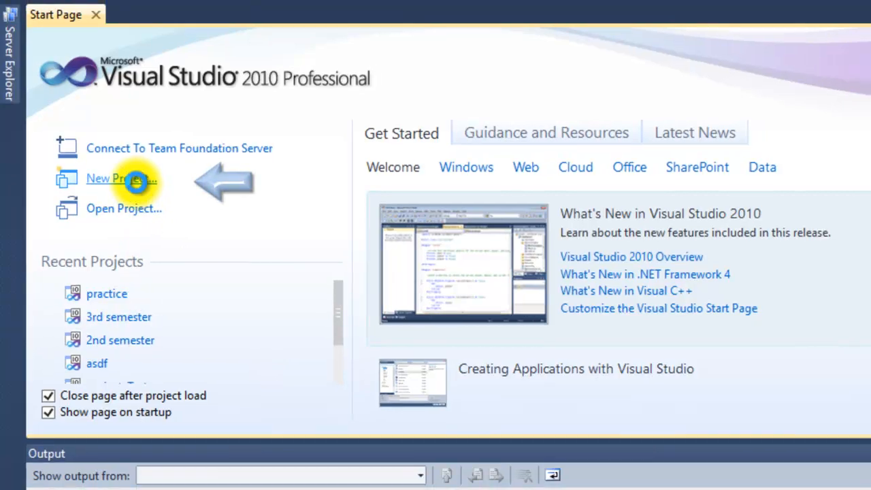
Step: Create a new Empty Project named session2
click(122, 179)
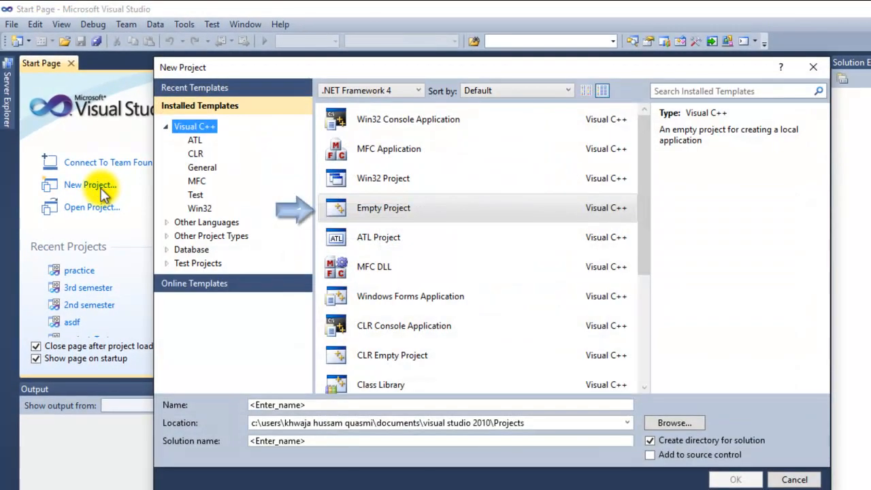
mouse_move(497, 187)
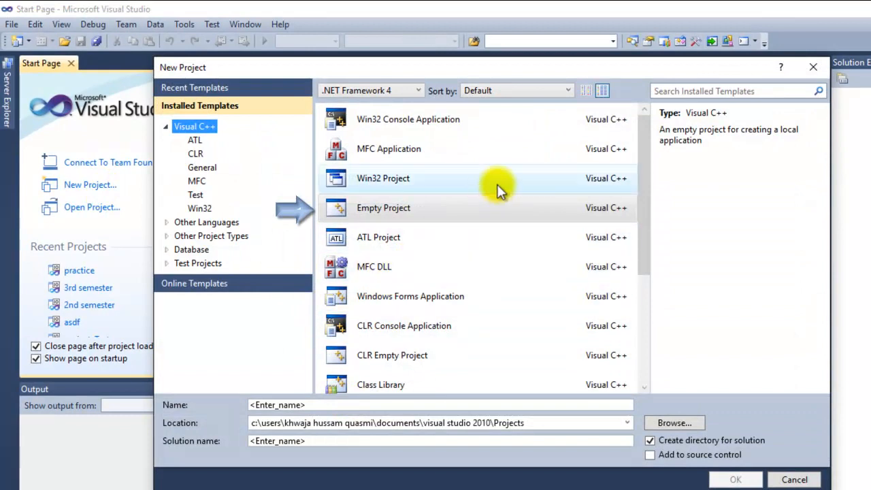
click(383, 208)
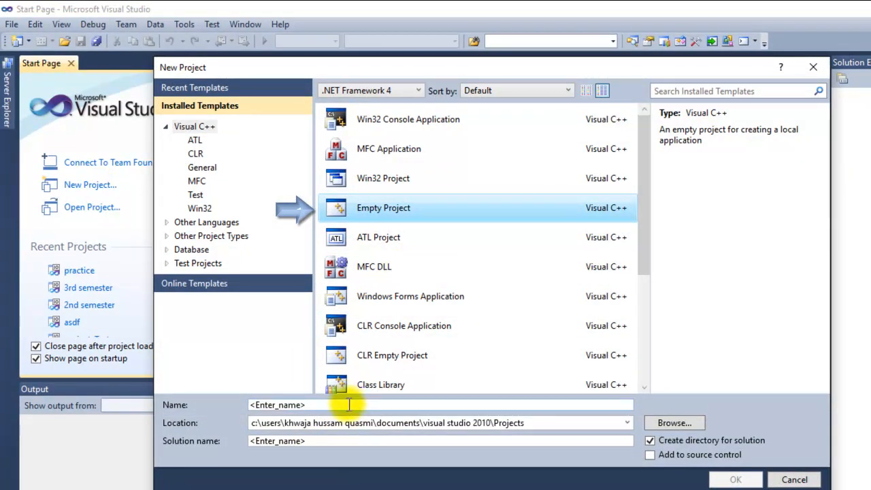
text(ses)
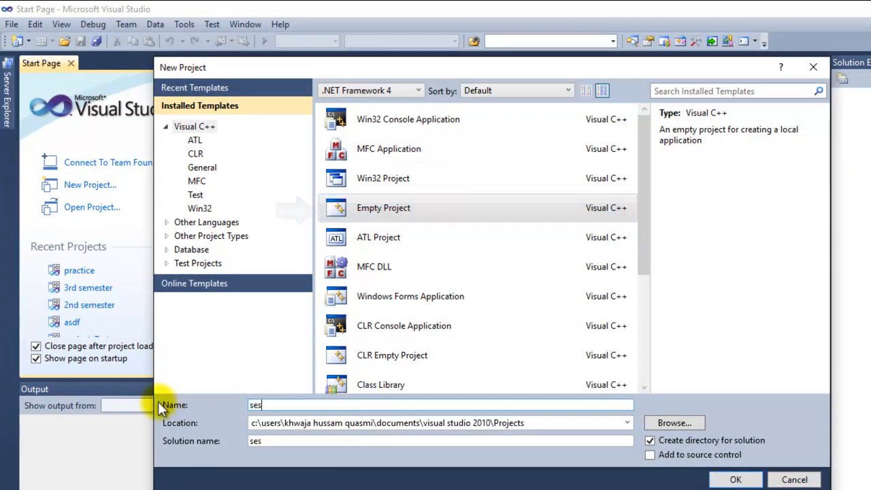
text(session2)
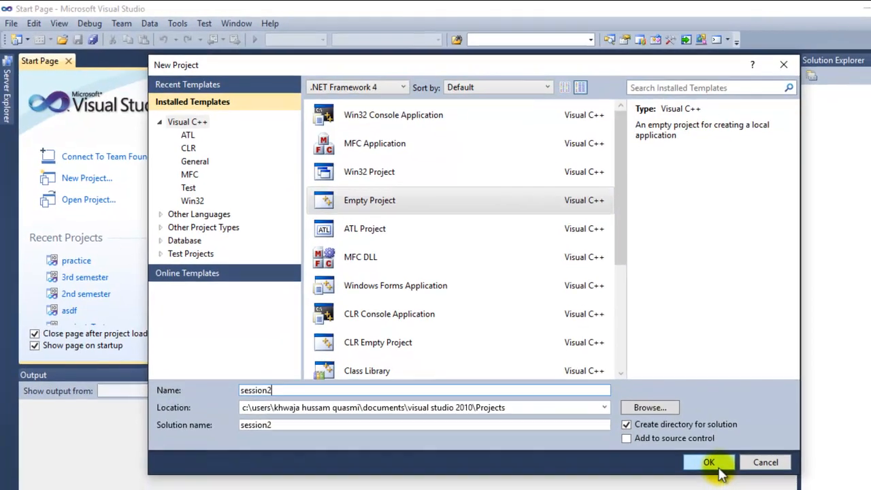
click(709, 462)
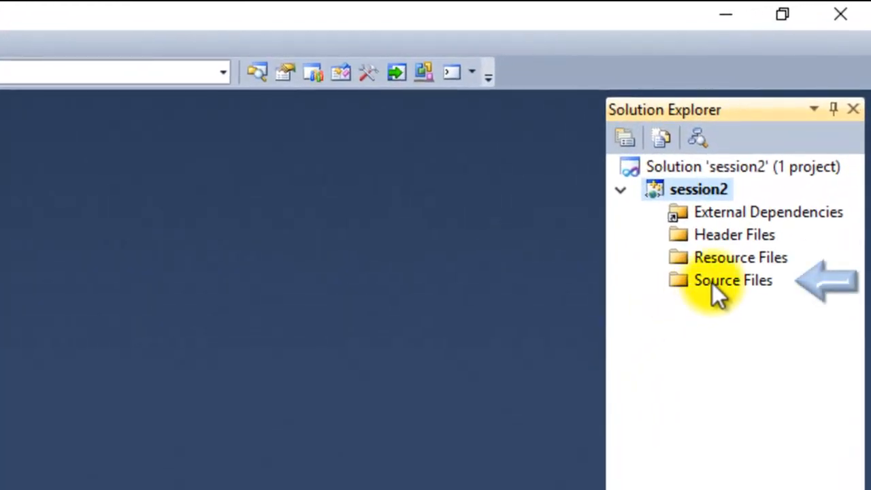
Step: Open the Source Files context menu in Solution Explorer to add a new item
right_click(732, 280)
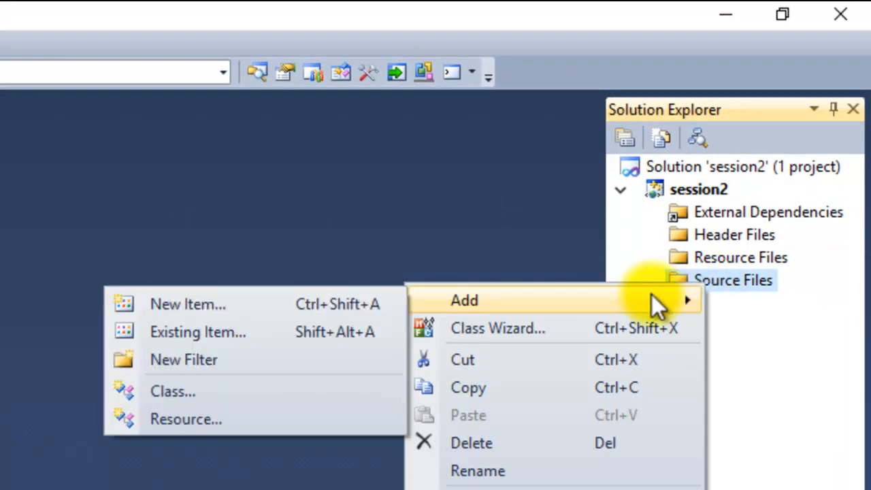
mouse_move(422, 303)
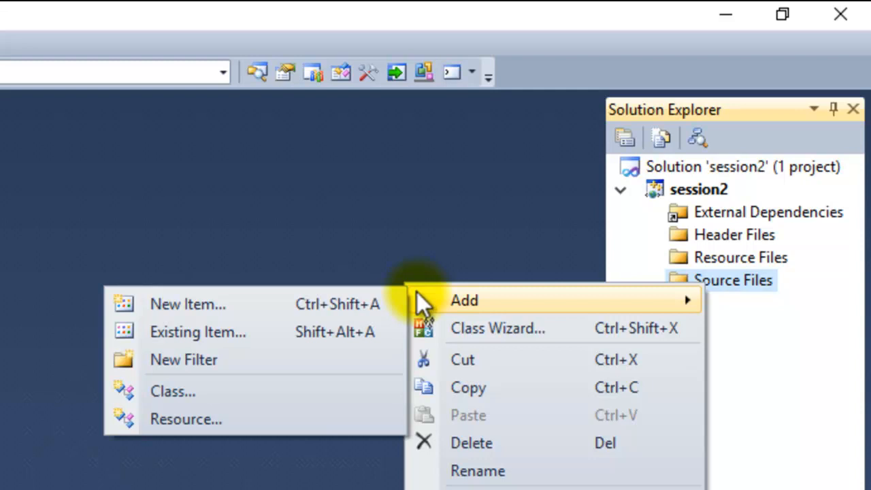
mouse_move(350, 340)
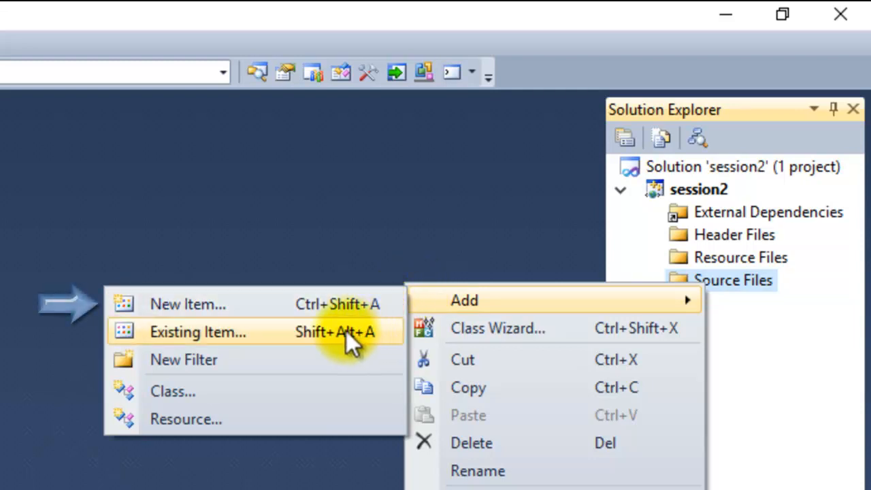
mouse_move(340, 305)
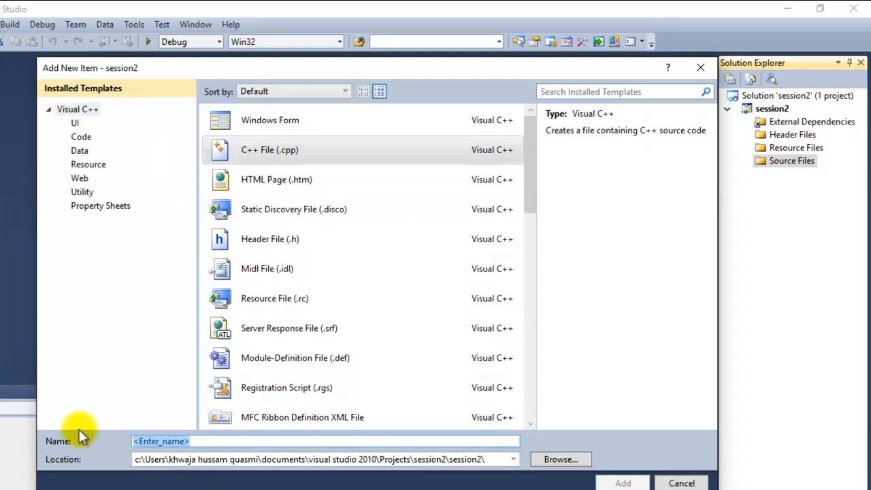
Step: Add a C++ File (.cpp) named session2 to Source Files
text(session)
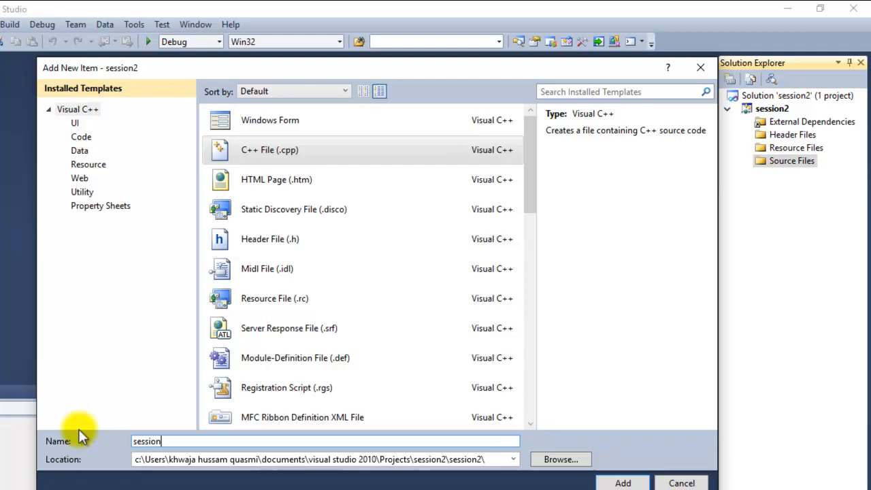
text(2)
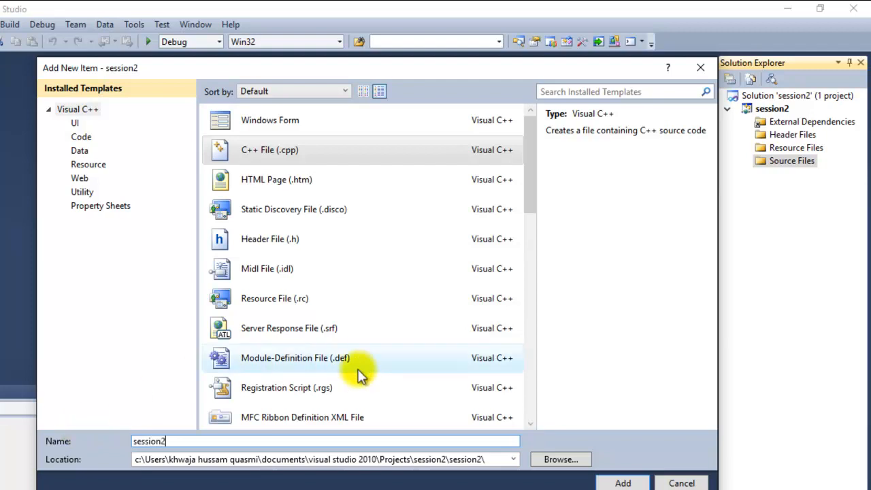
mouse_move(584, 423)
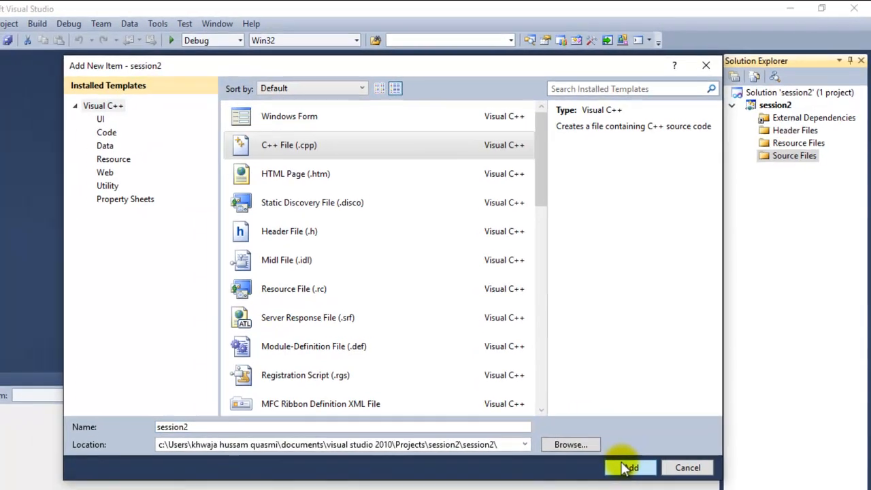
click(628, 468)
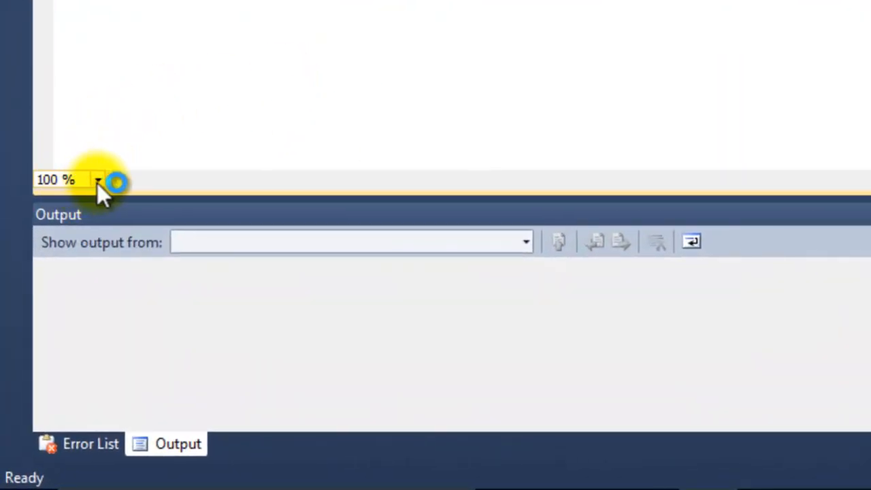
Step: Set the session2.cpp editor zoom to 130%
click(99, 182)
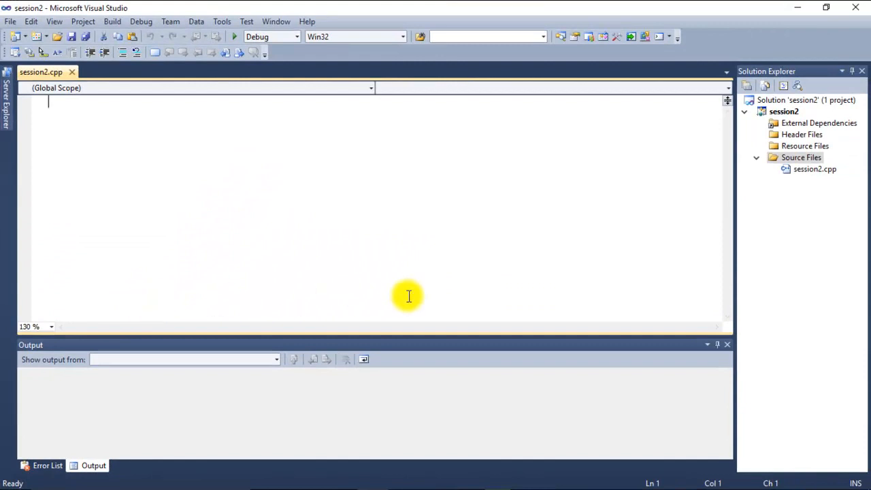
Step: Type the comment //Escape Sequence as the first line of session2.cpp
text(//)
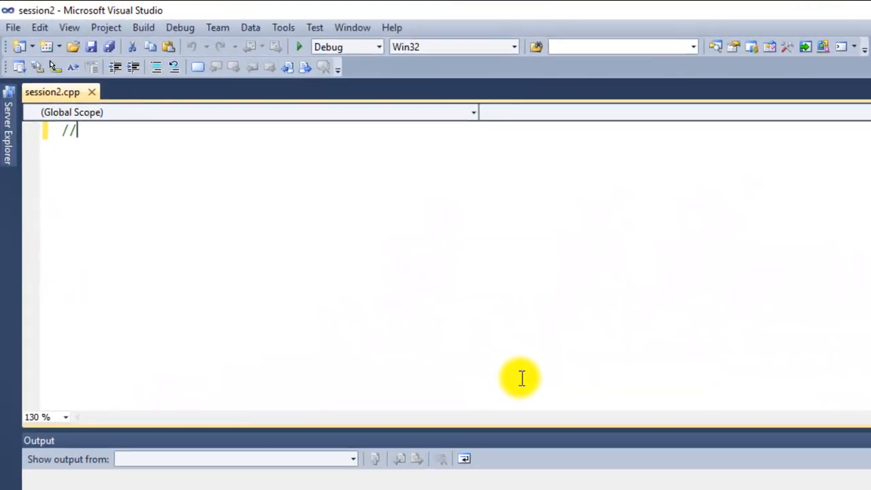
text(E)
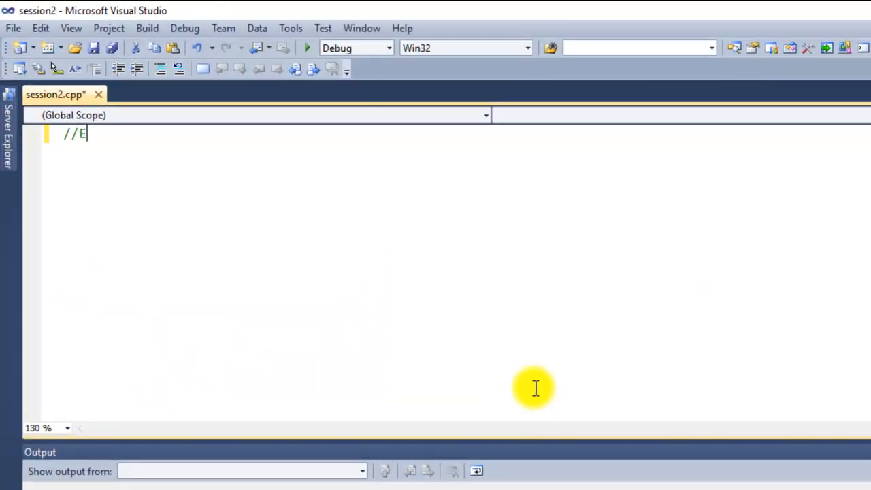
text(scape)
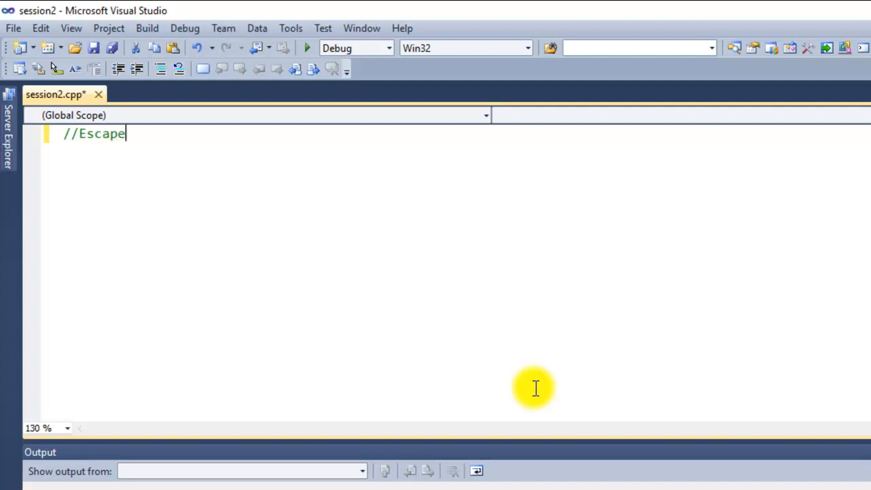
text(Sq)
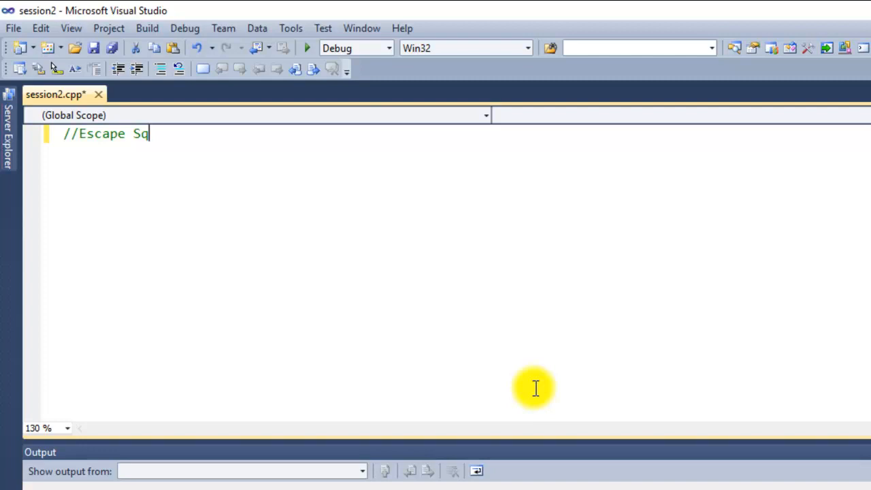
text(e)
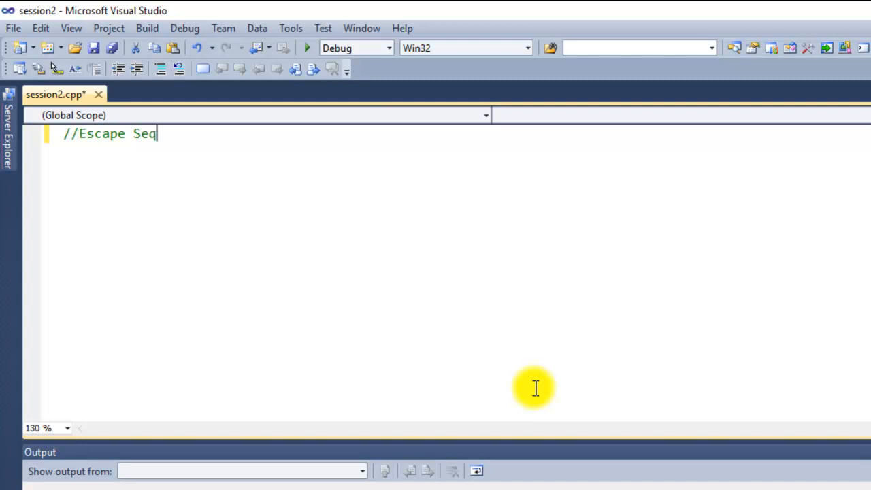
text(uence)
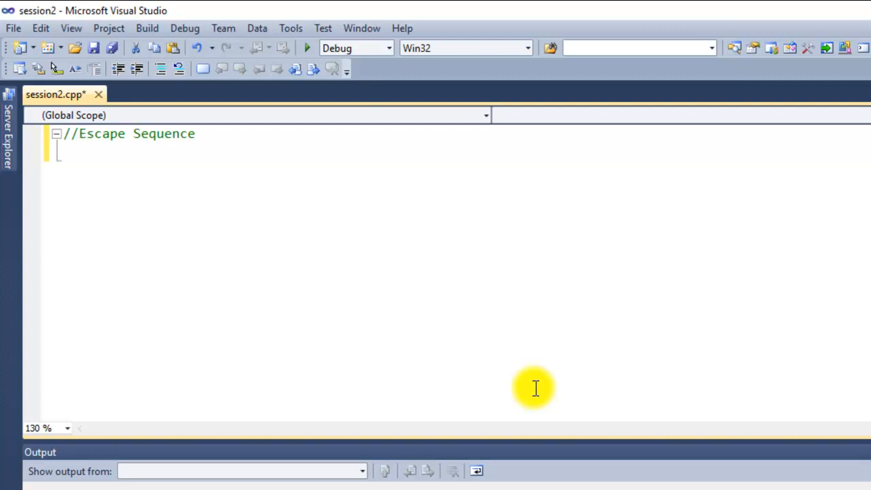
Step: Add #include <iostream>, #include <conio.h> and using namespace std;
text(#)
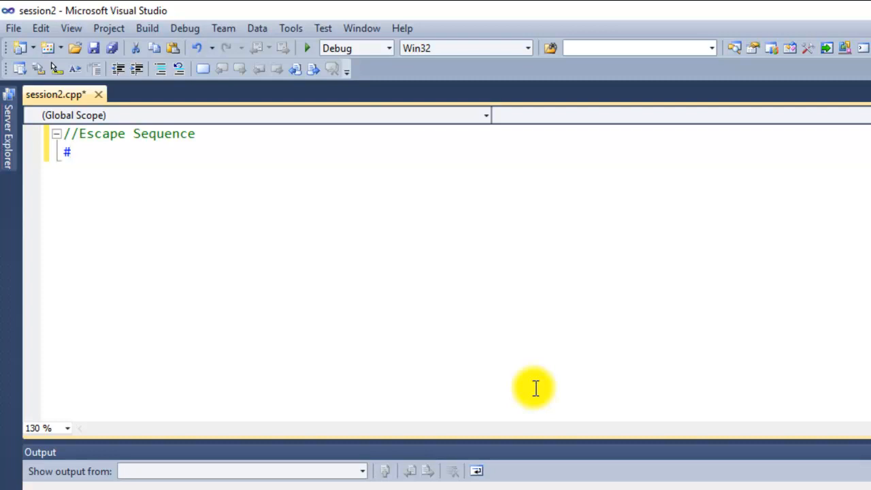
text(includ)
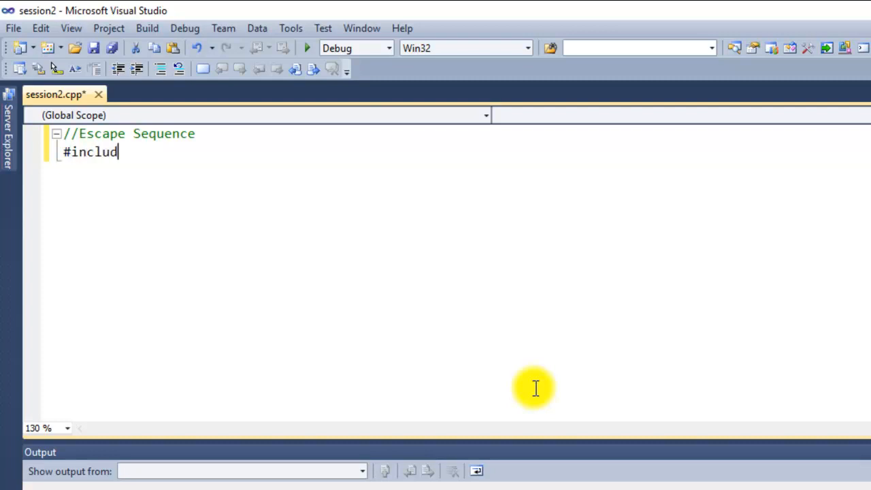
text(e<)
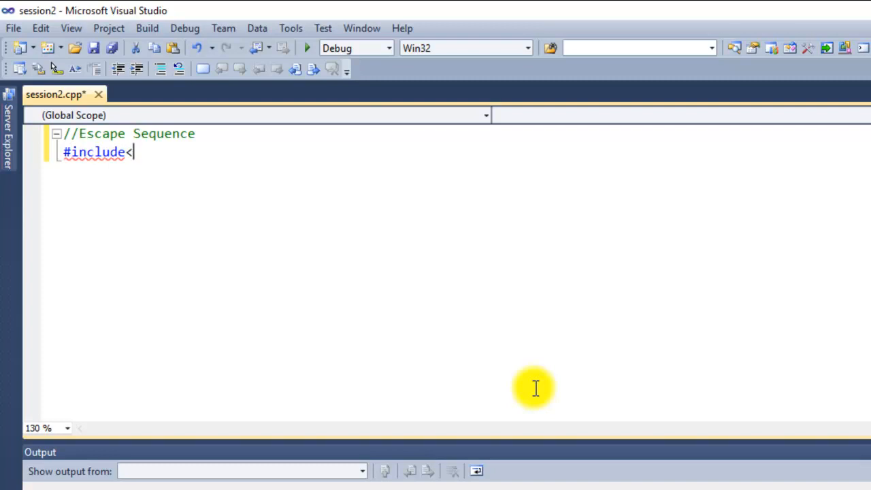
text(iostream>)
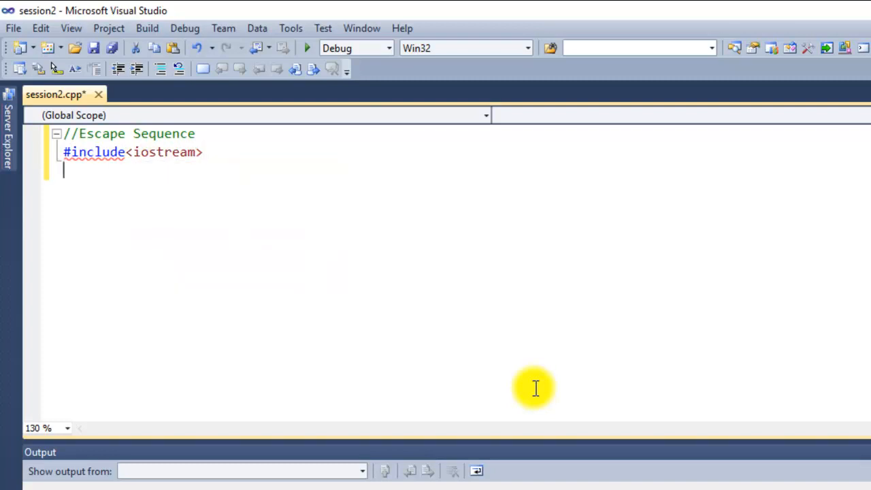
text(#include<)
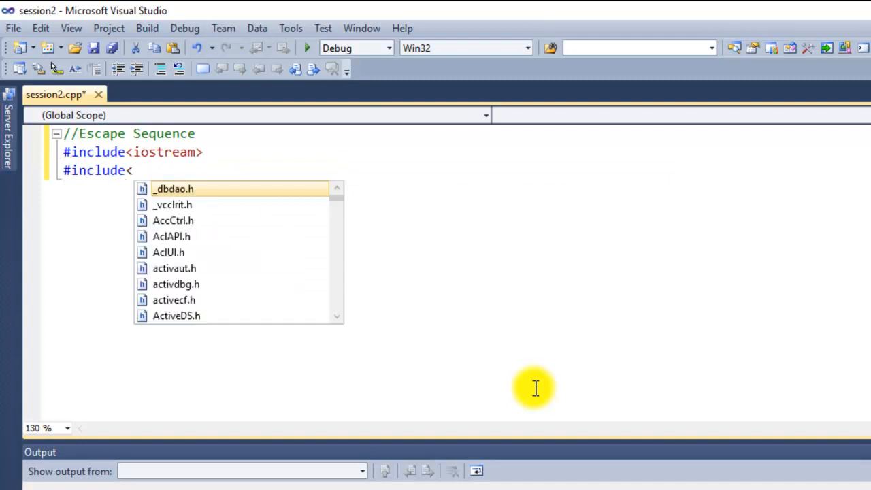
text(conio.h>)
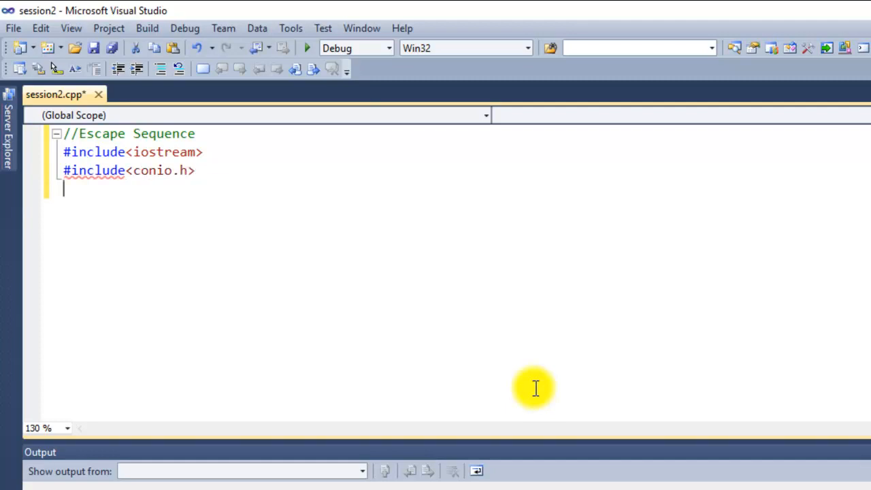
text(using)
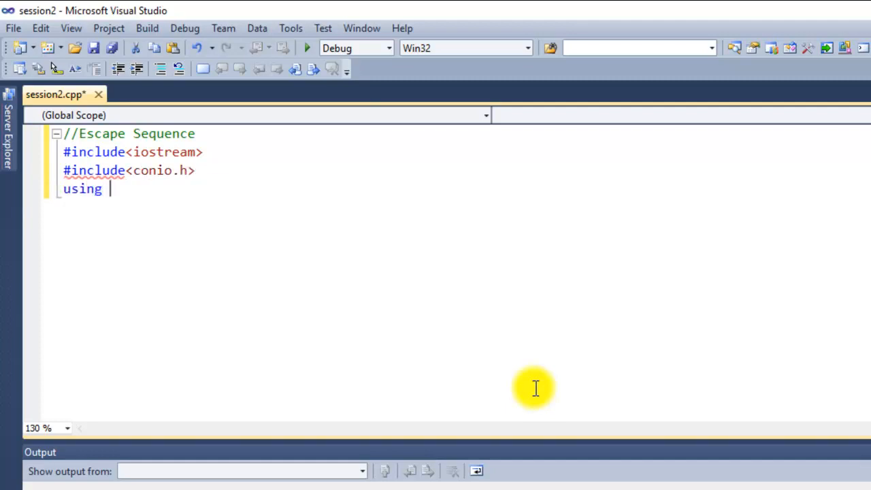
text(namespace st)
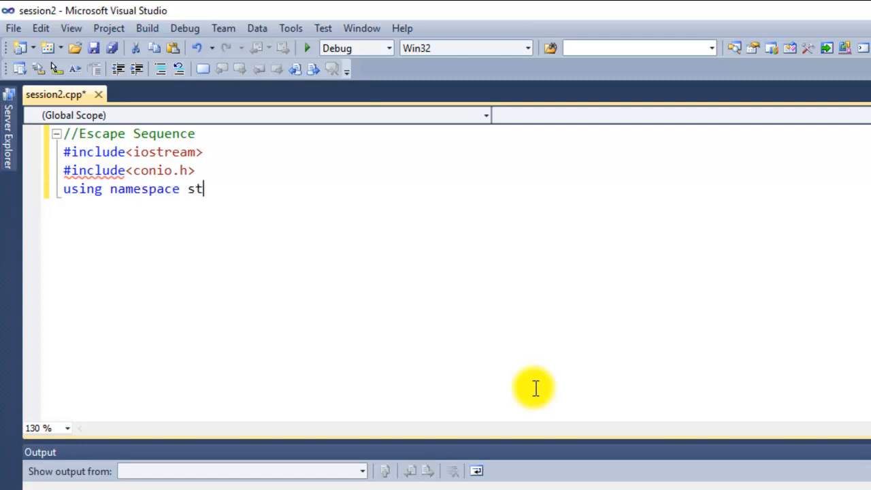
text(d;)
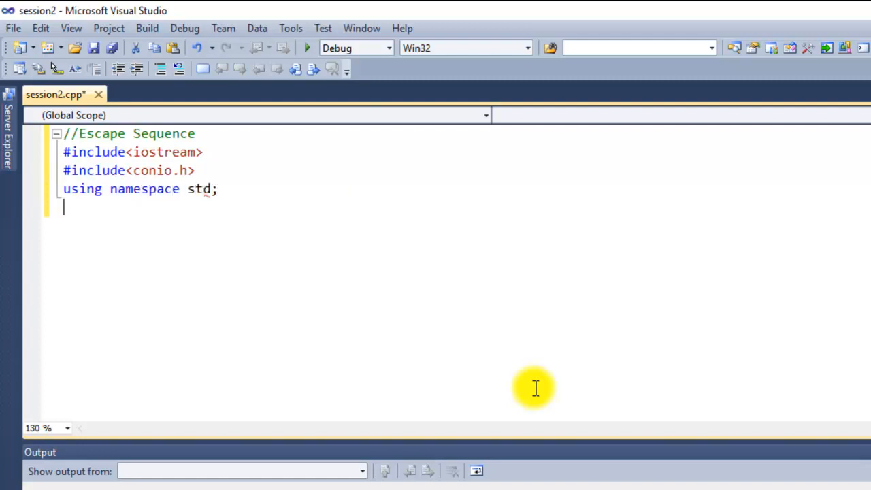
Step: Write void main() with getch(); inside its body
text(vo)
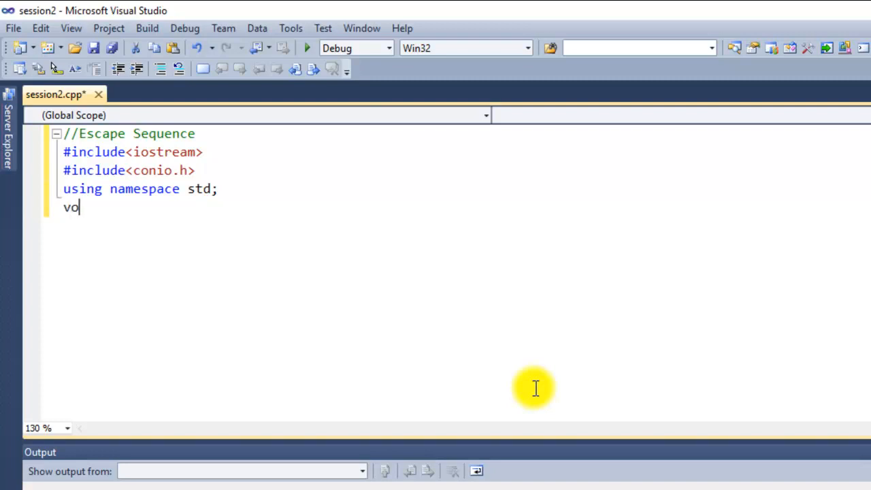
text(id main)
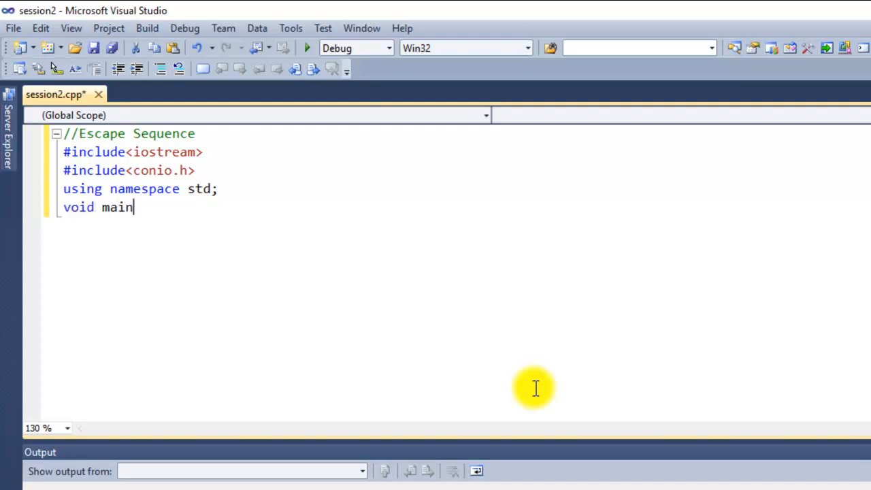
text(())
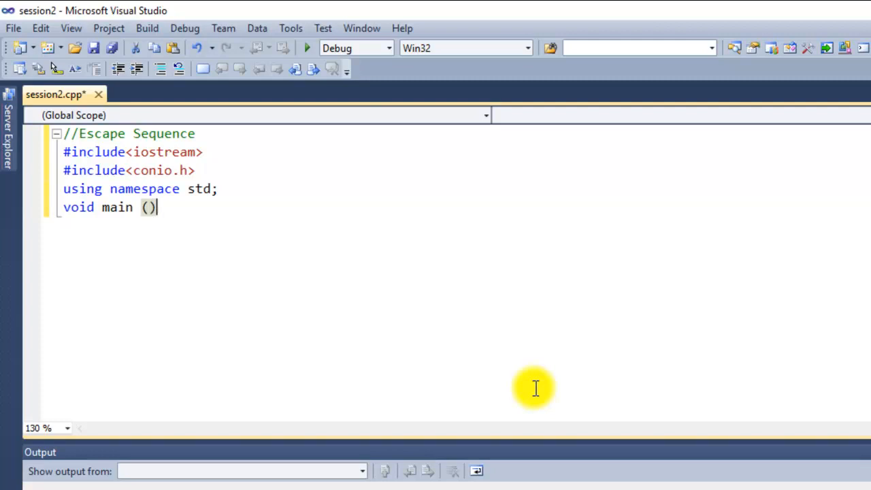
text({)
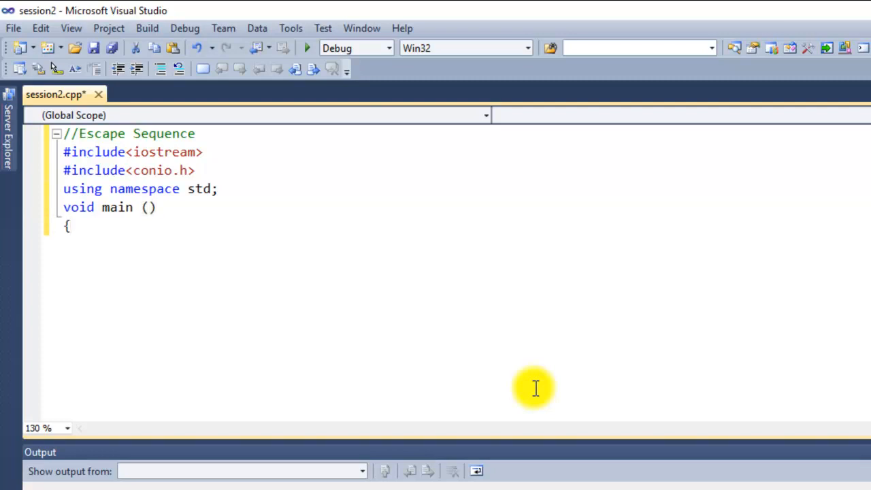
text(})
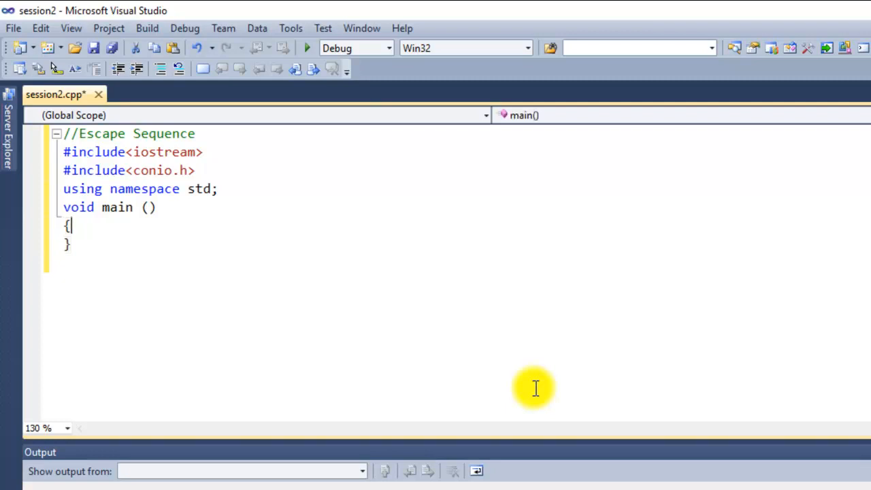
text(ge)
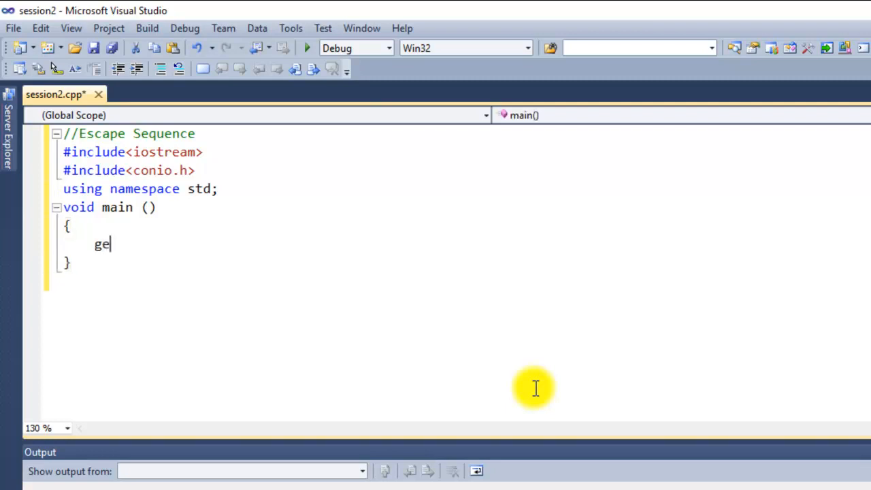
text(tch)
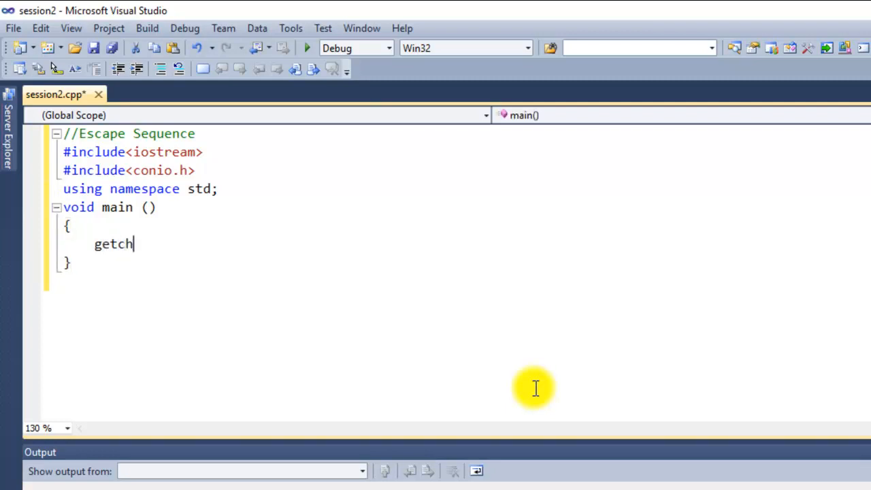
text(();)
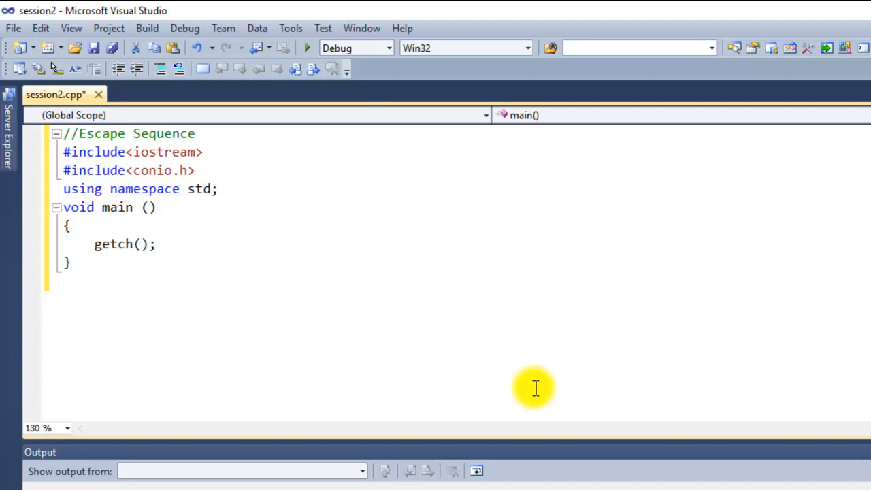
mouse_move(204, 293)
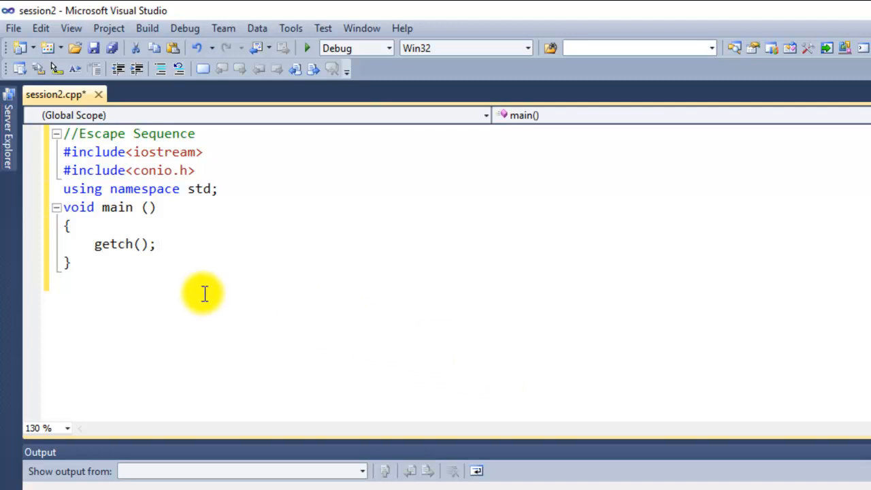
mouse_move(109, 228)
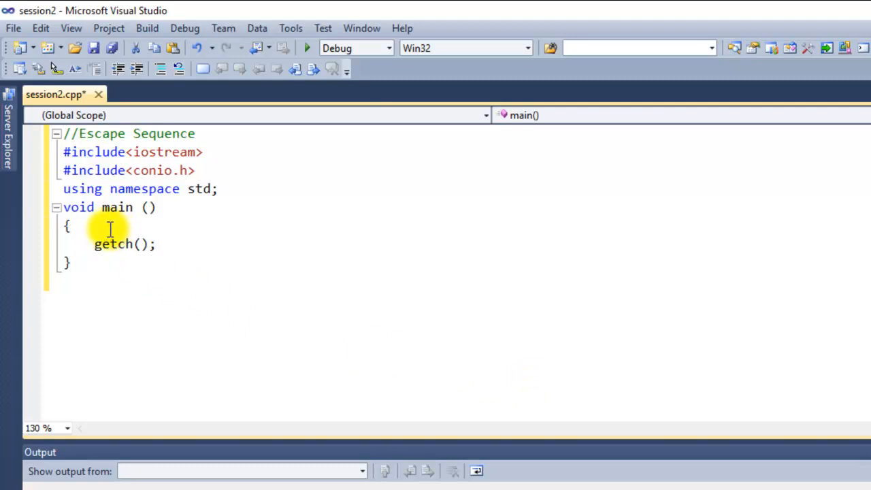
key(Enter)
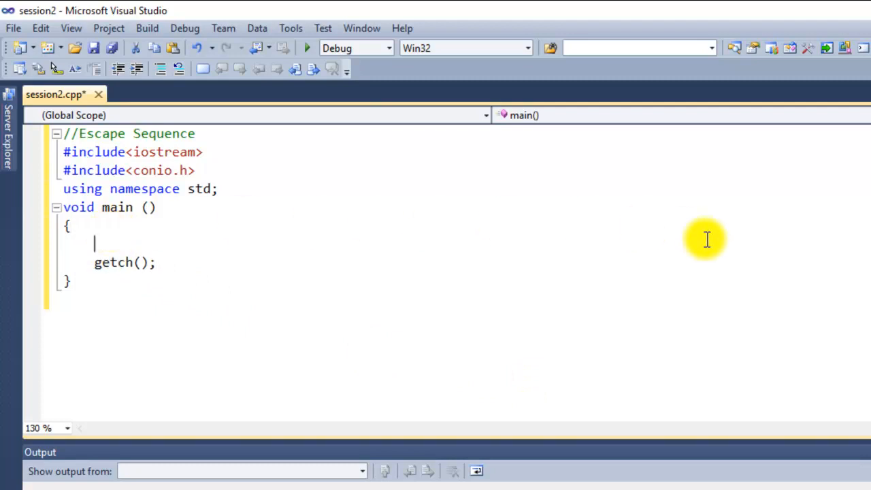
text(cout <<)
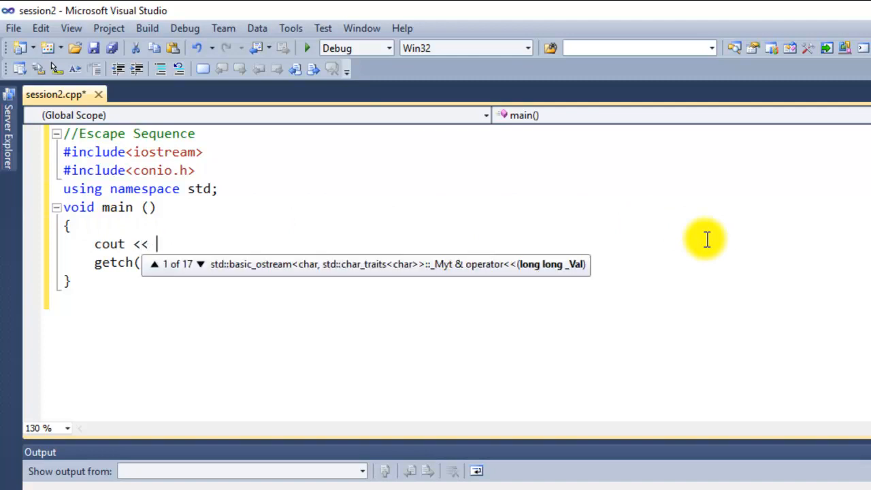
text("";)
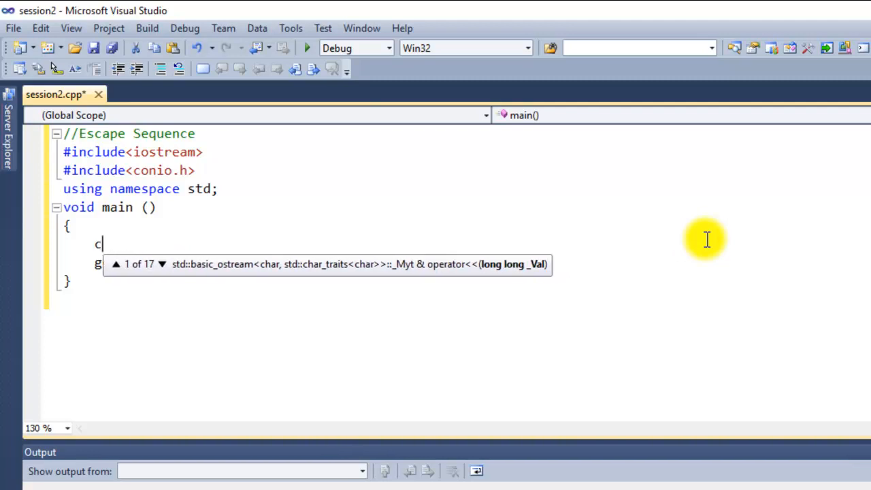
key(BackSpace)
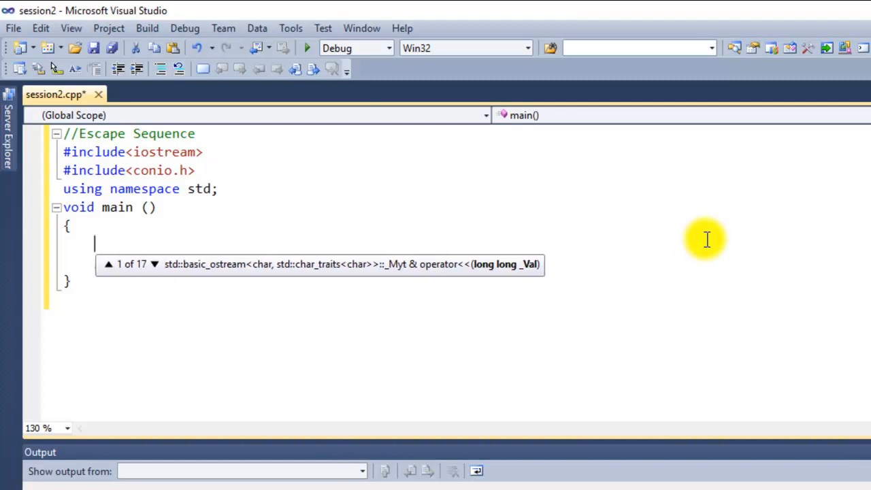
mouse_move(126, 246)
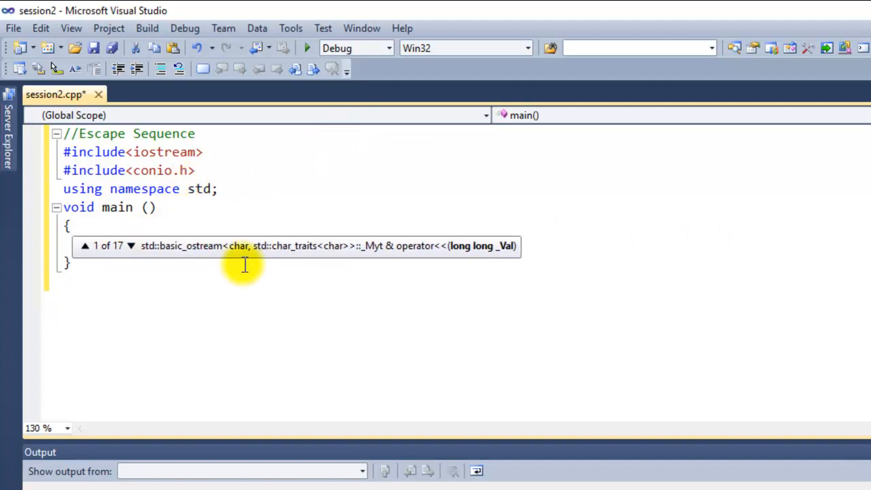
text(getch();)
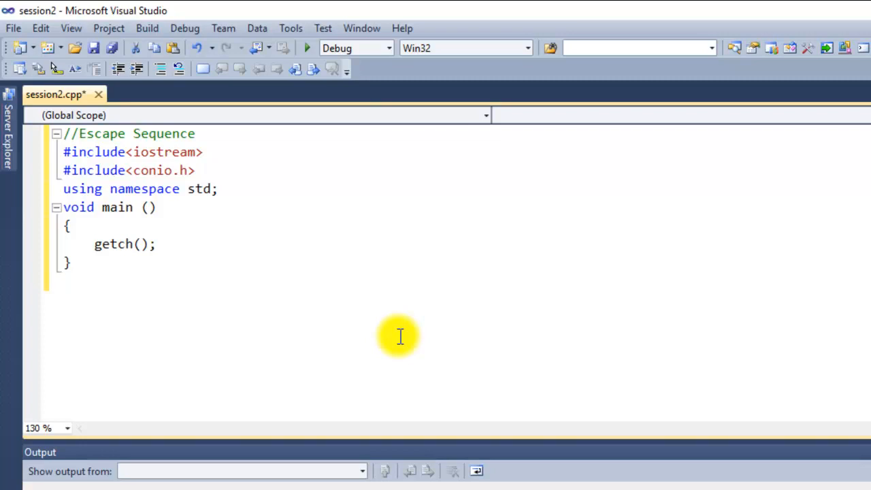
key(Return)
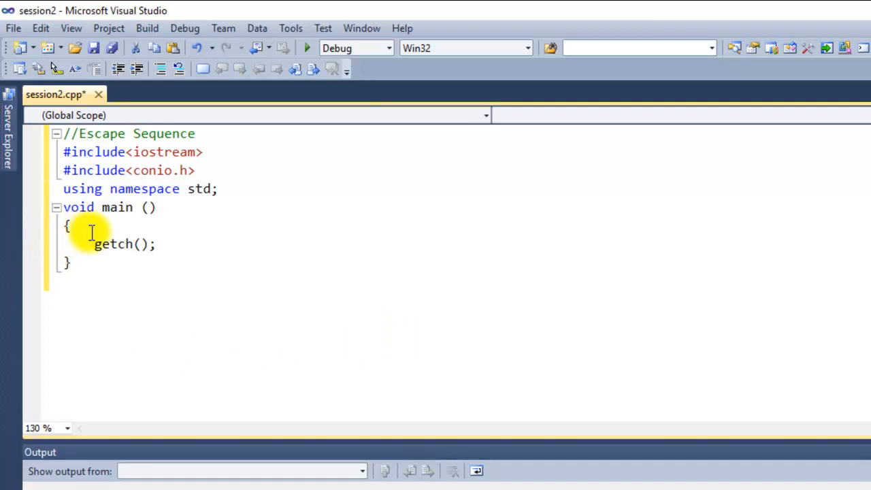
Step: Insert cout "Hello Youtube"; on a new line at the start of main
click(70, 226)
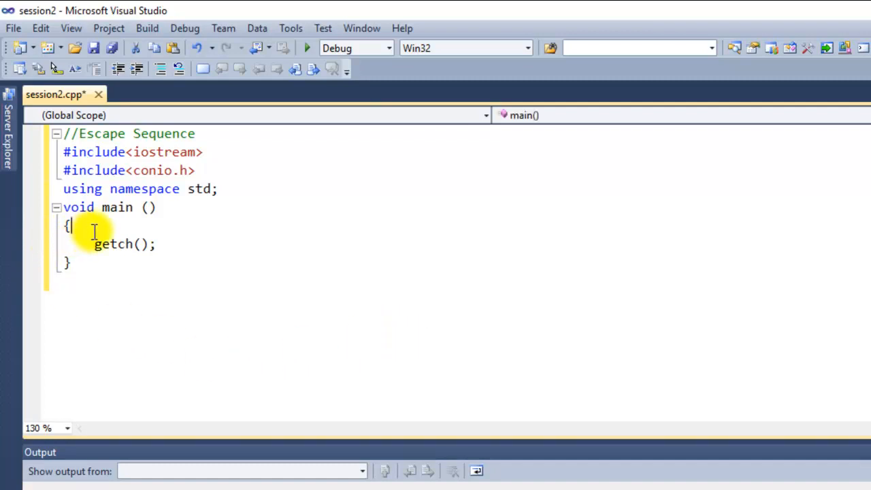
key(Return)
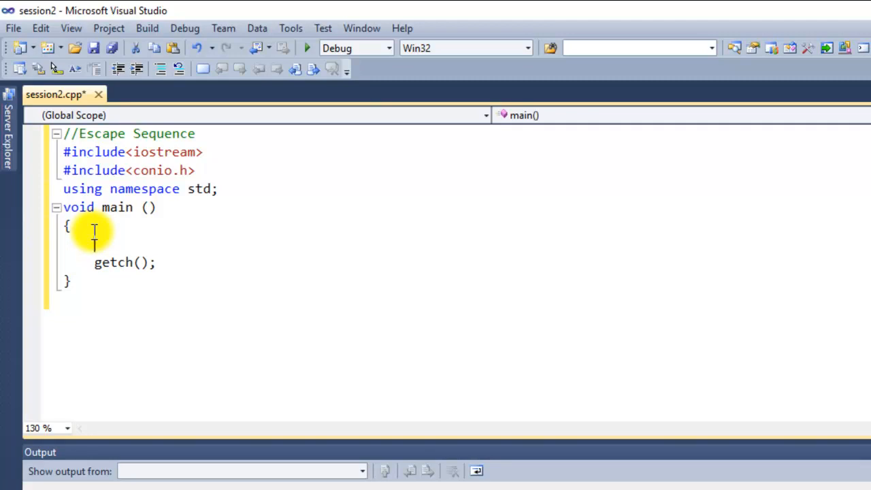
mouse_move(568, 267)
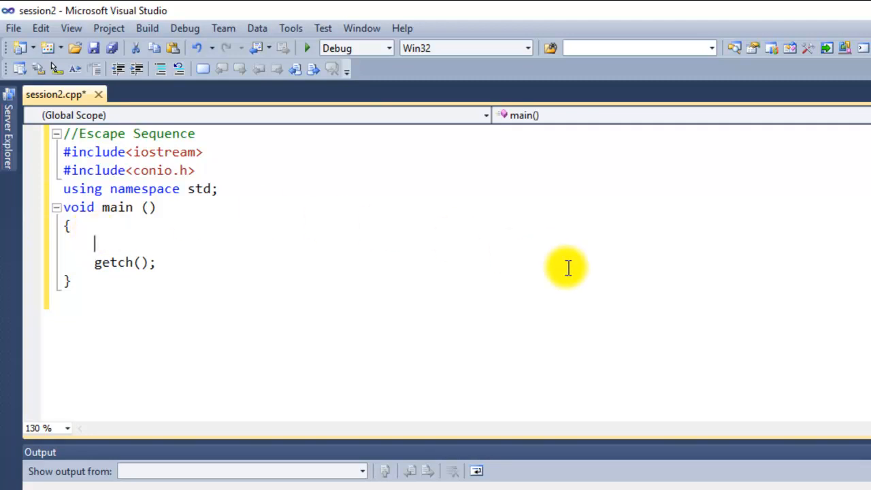
text(cout <<)
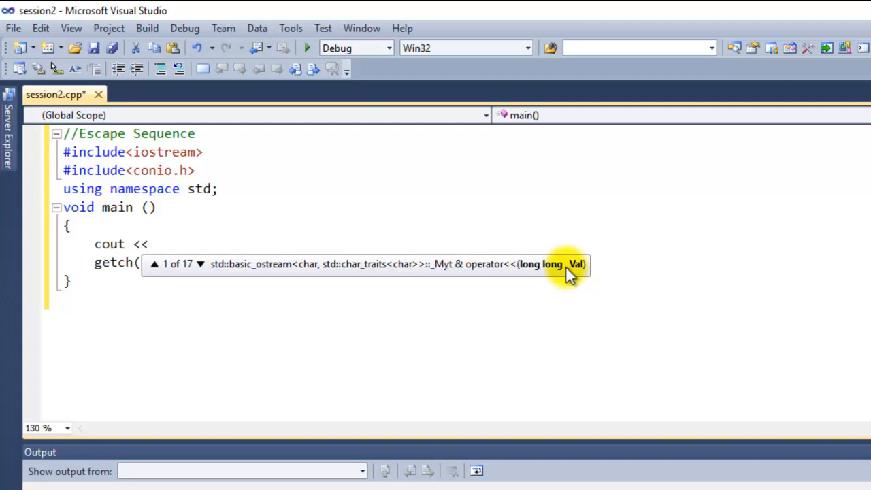
text("")
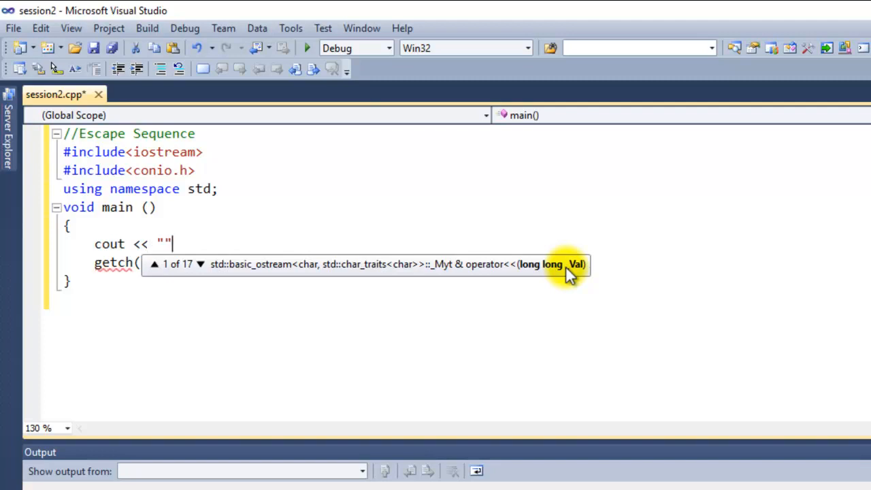
text(;)
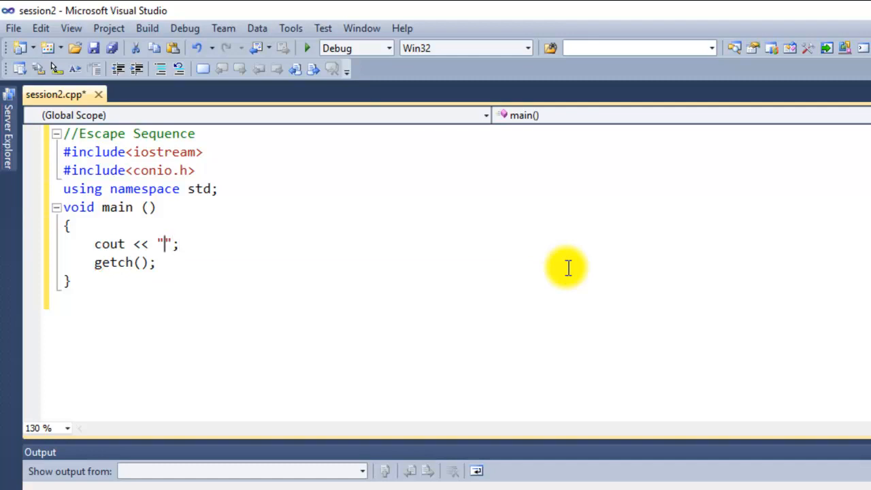
text(He)
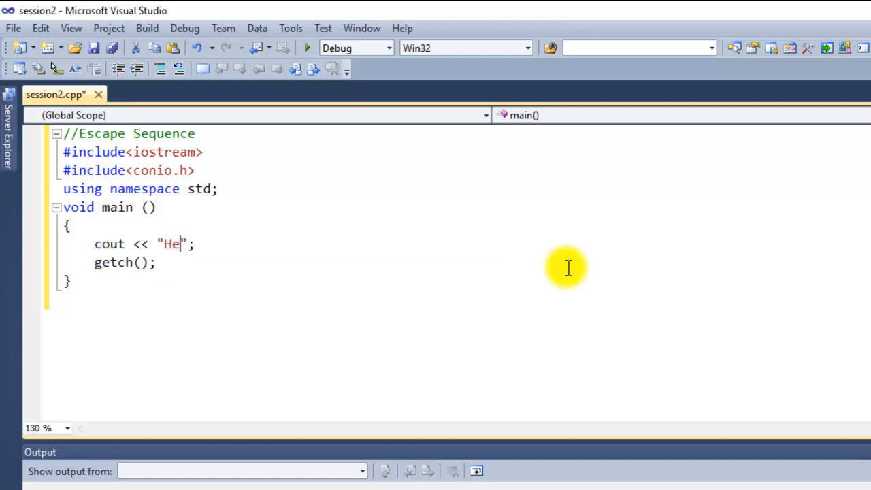
text(llo Y)
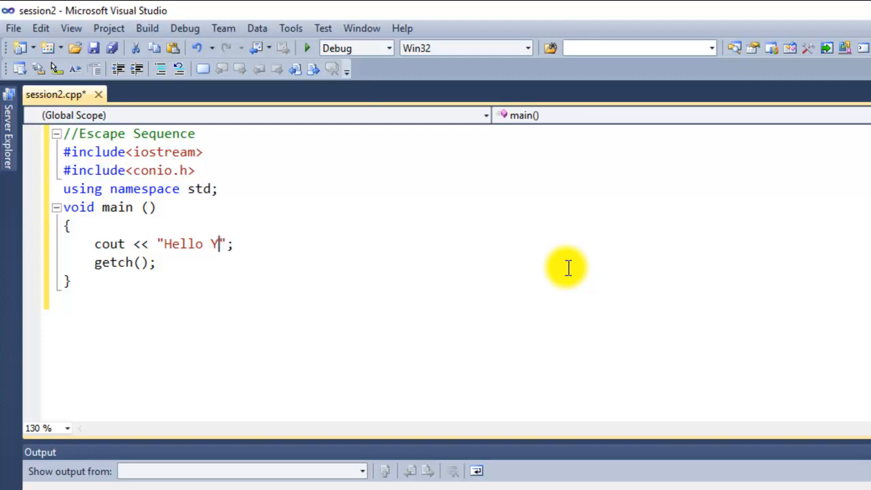
text(outube)
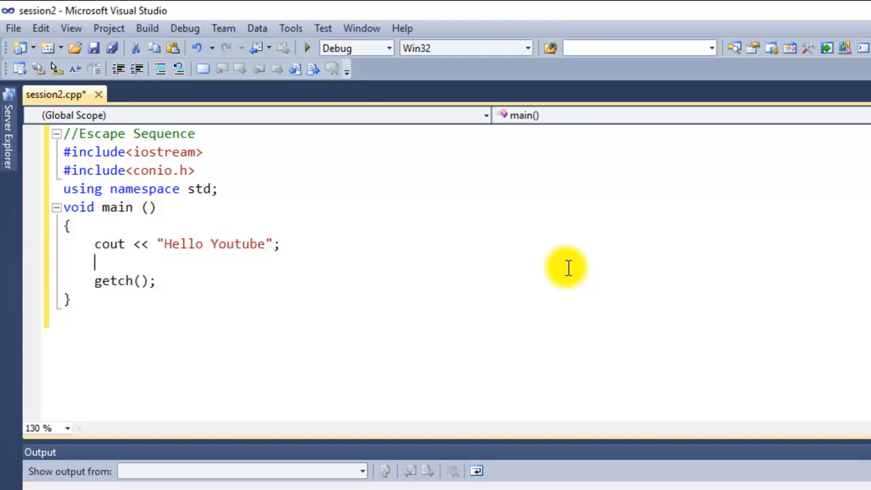
Step: Type cout << "By The Mad Programmer"; on the line before getch()
text(cout)
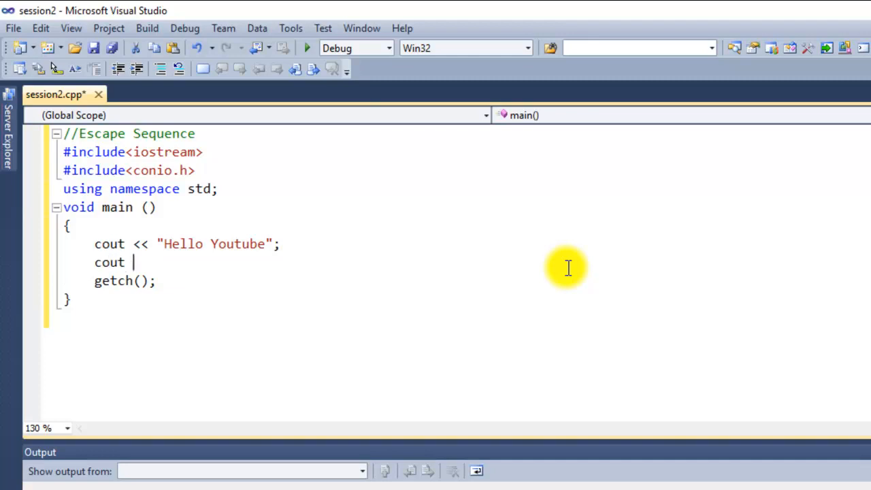
text(<< "";)
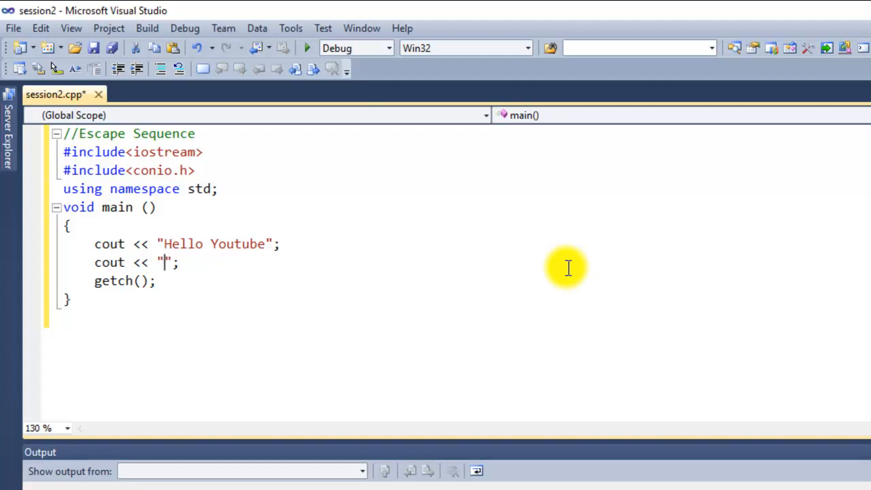
text(By T)
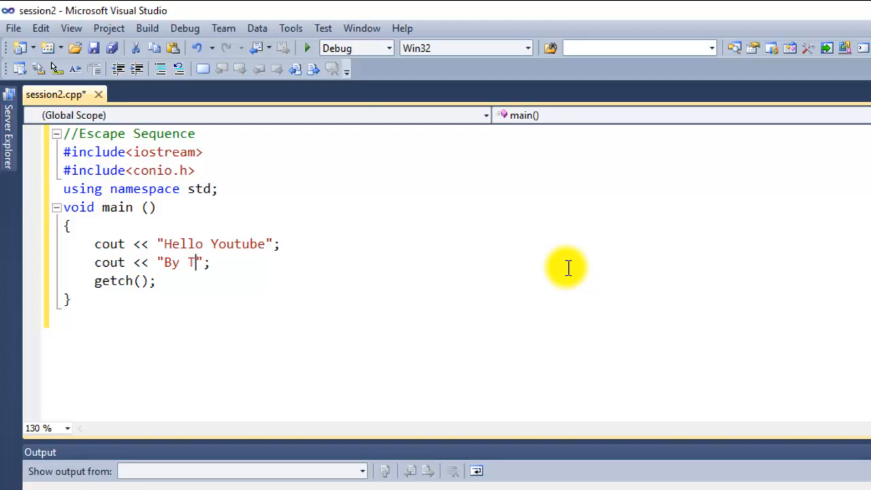
text(he M)
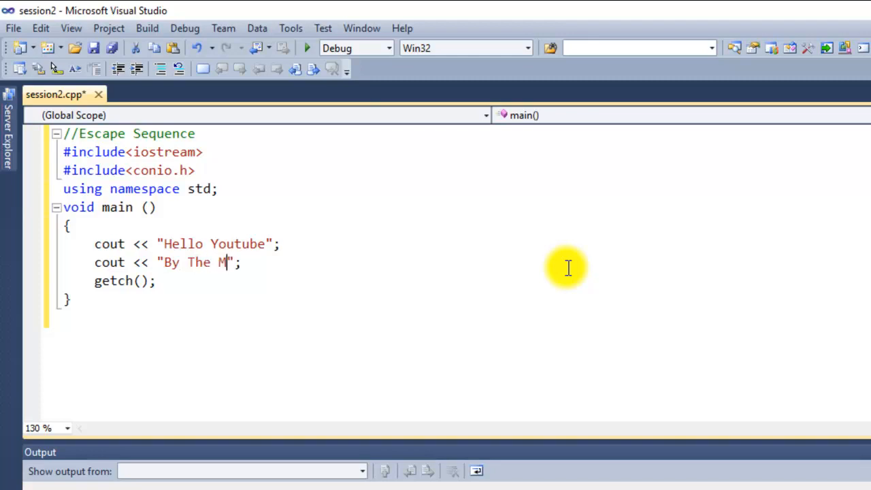
text(ad P)
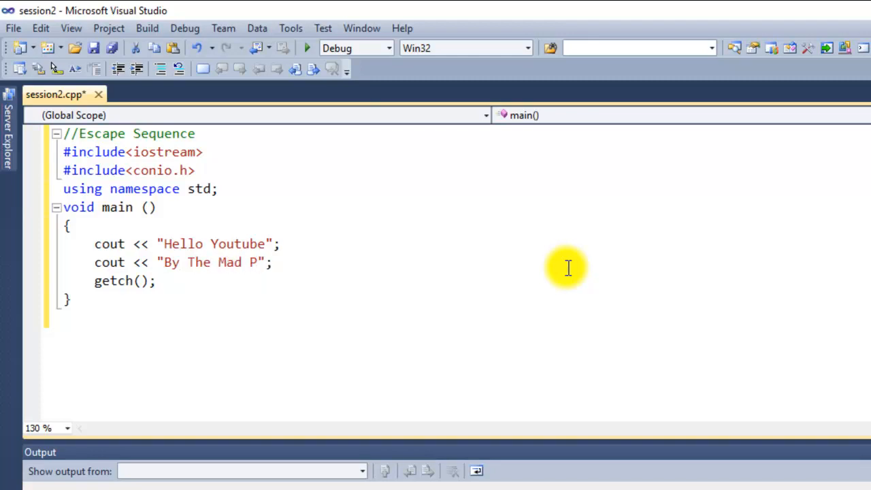
text(rogra)
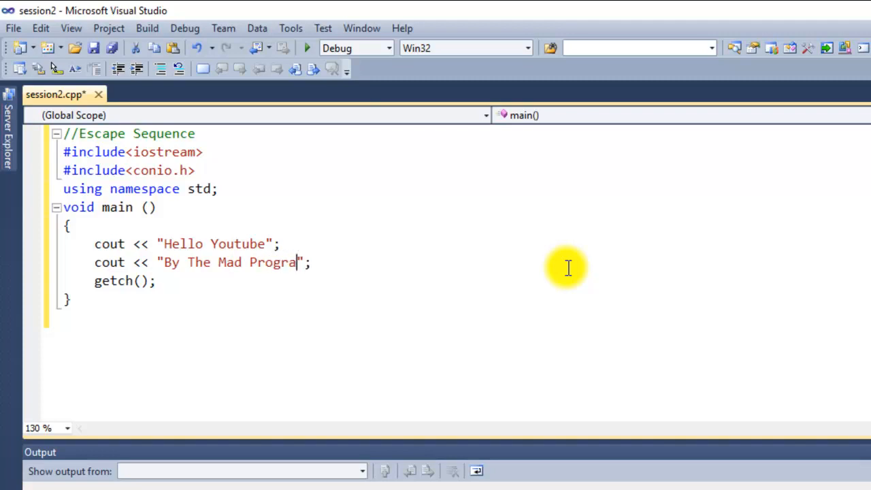
text(mmer)
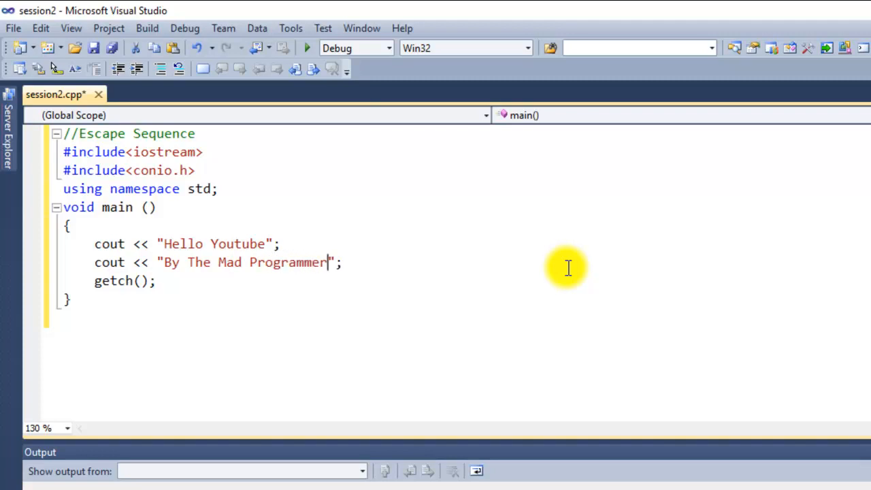
mouse_move(170, 264)
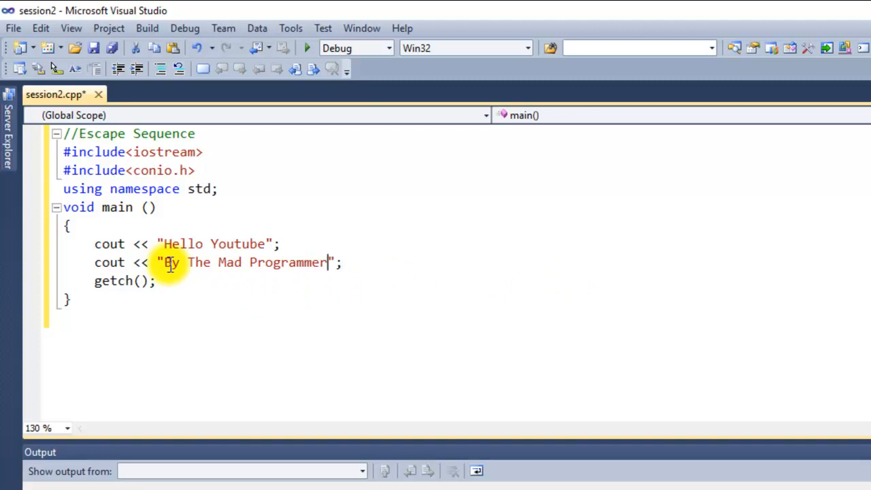
mouse_move(239, 69)
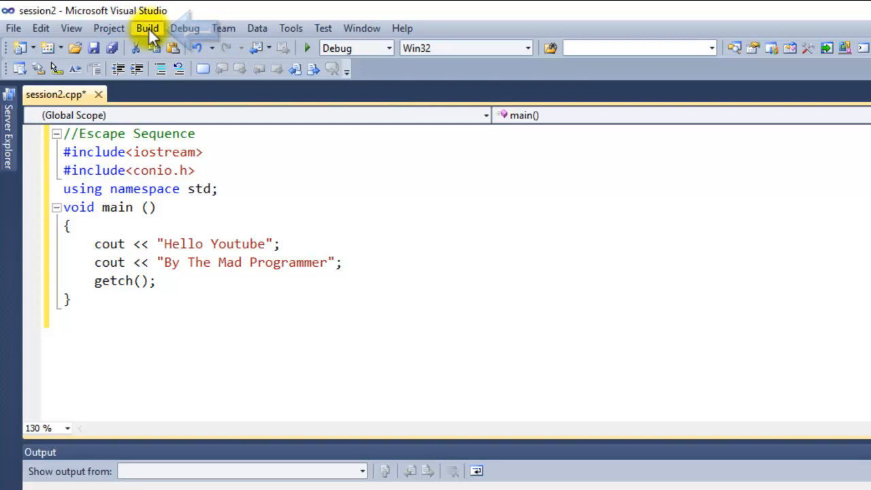
Step: Run the program, see both strings on one line, and add << after "Hello Youtube"
click(147, 28)
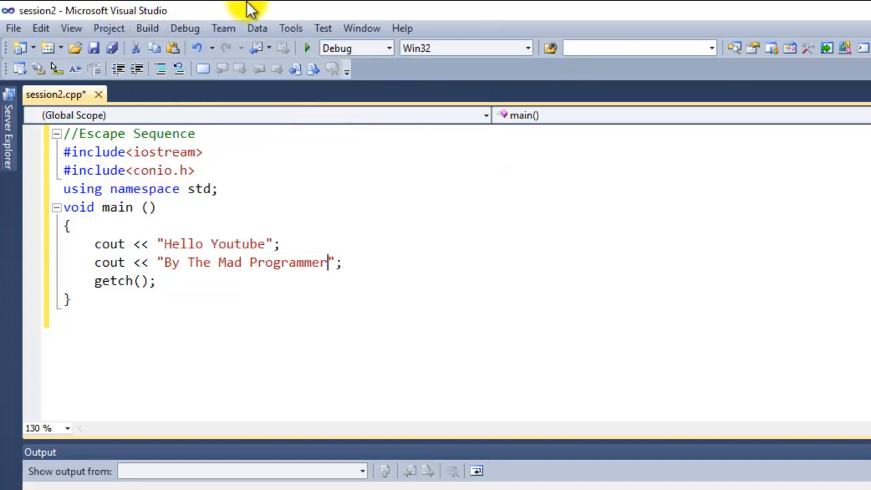
mouse_move(313, 89)
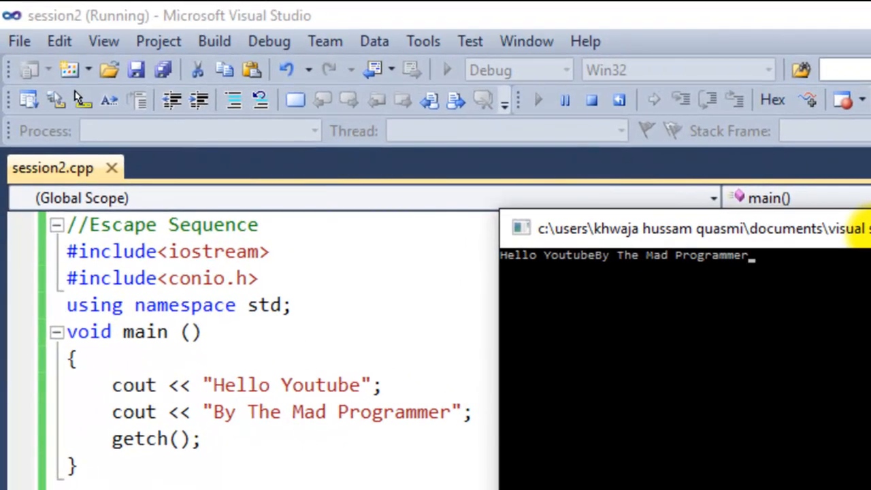
mouse_move(621, 307)
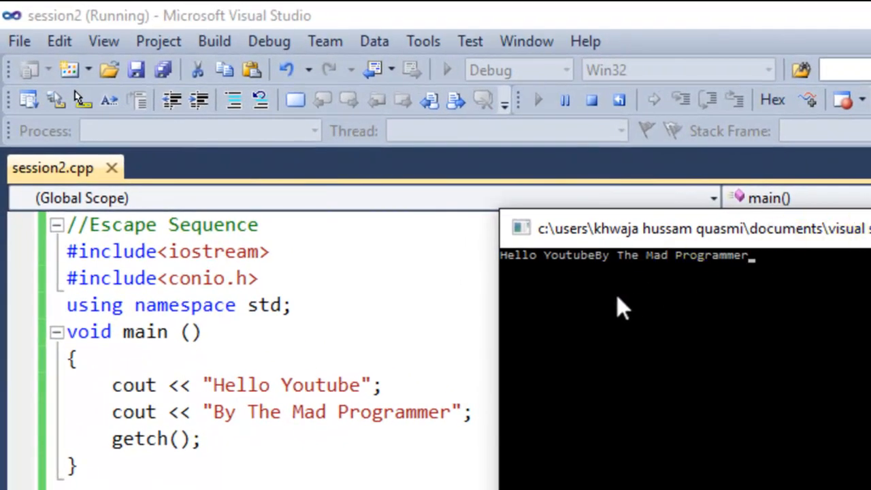
mouse_move(636, 262)
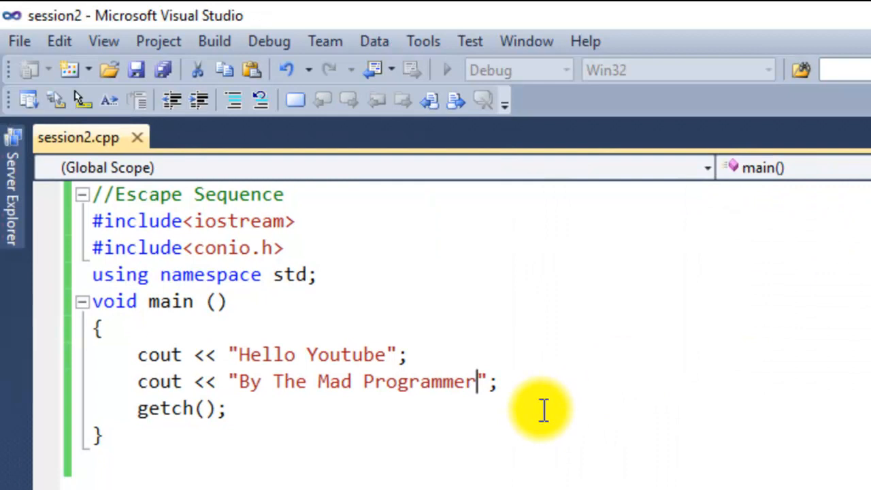
text(<<)
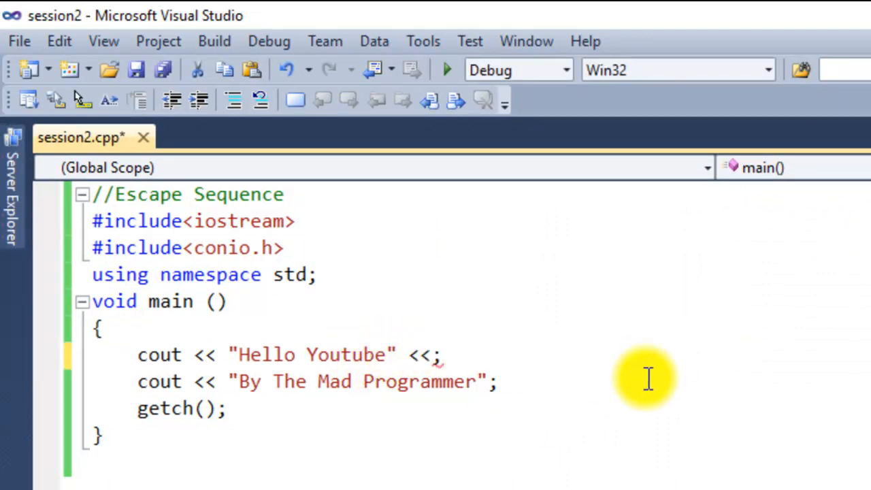
Step: Append endl after "Hello Youtube" so it prints on its own line
text(end)
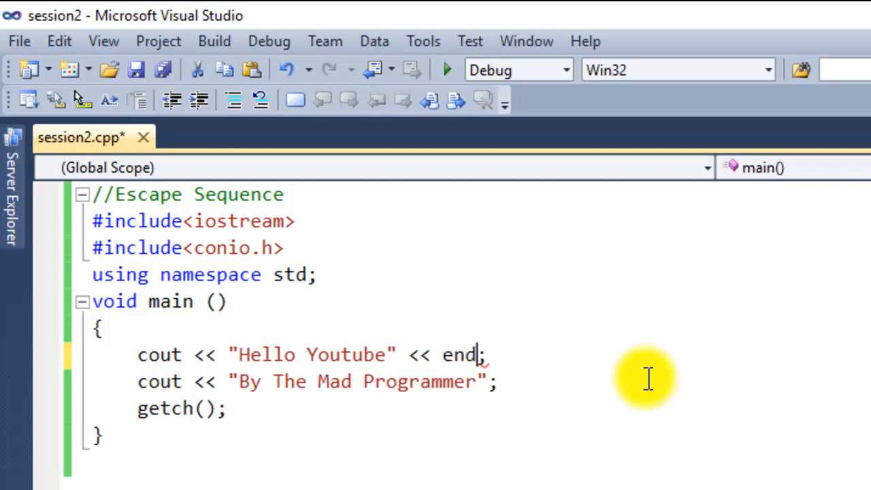
text(l)
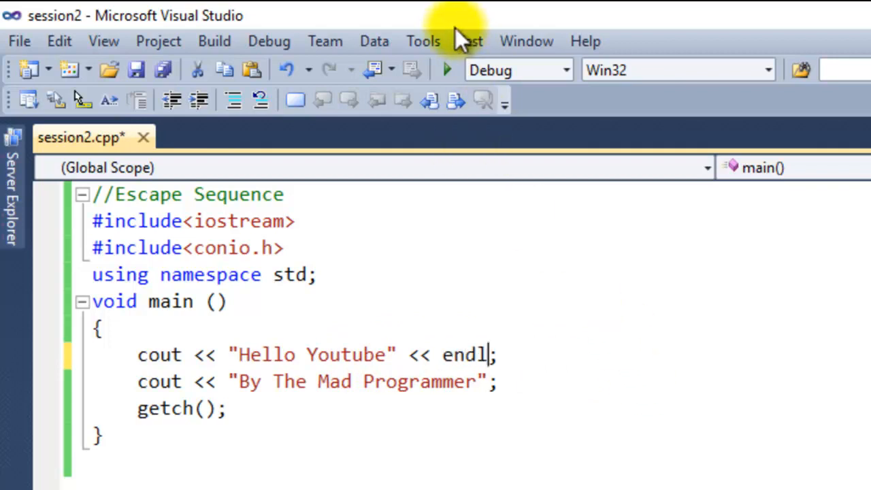
mouse_move(448, 70)
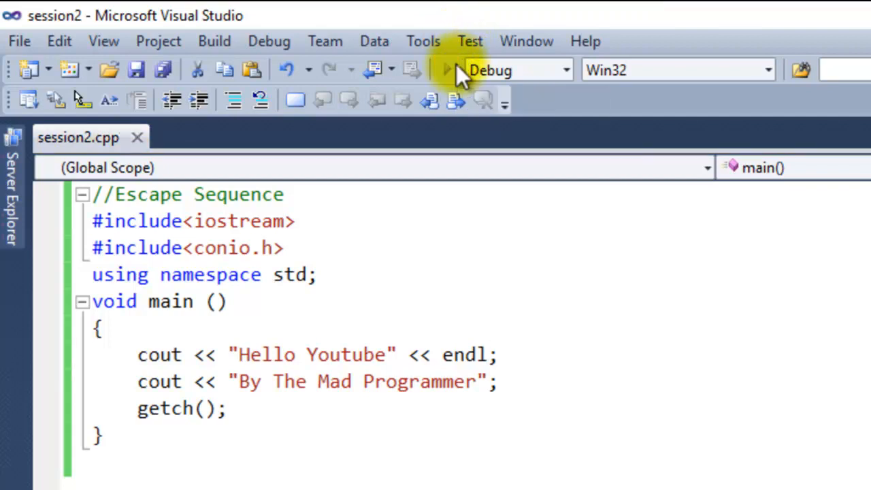
Step: Run the program twice, confirming the two-line output, and close each console window
click(446, 69)
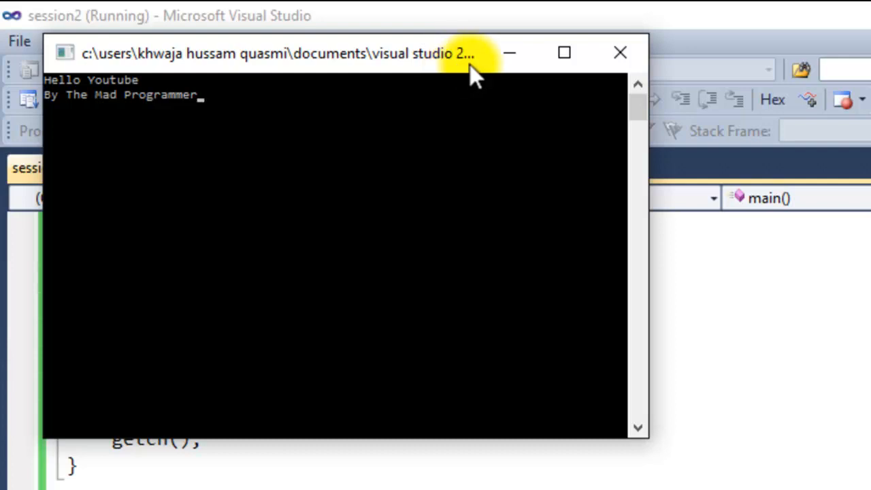
click(619, 52)
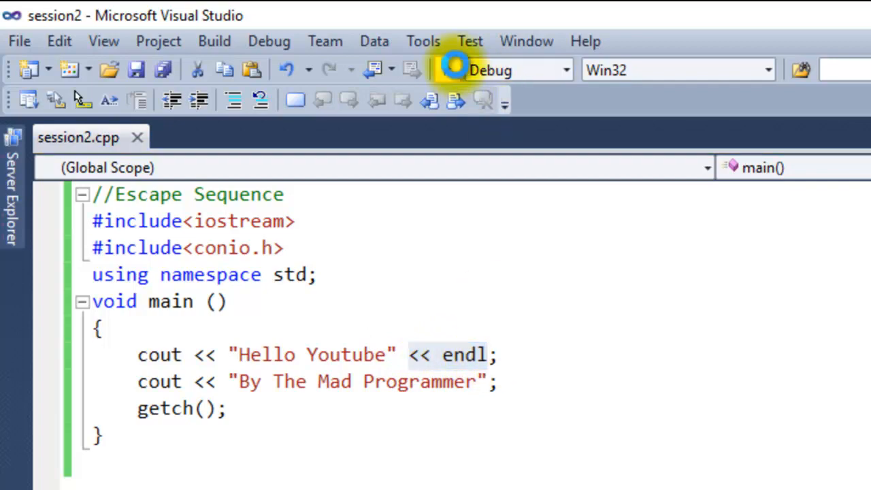
click(455, 69)
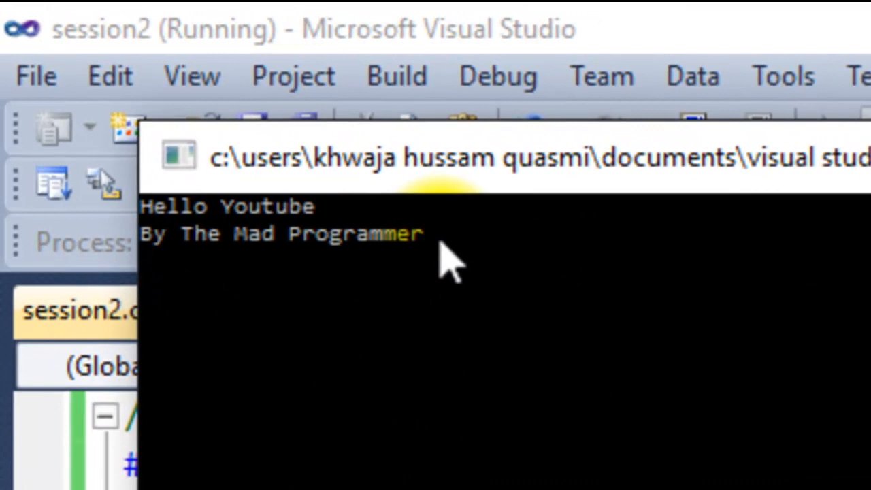
mouse_move(150, 280)
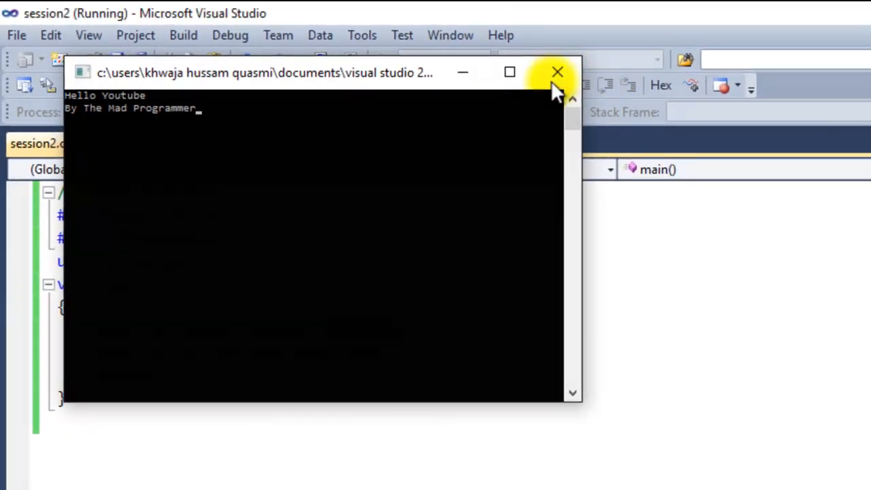
click(558, 72)
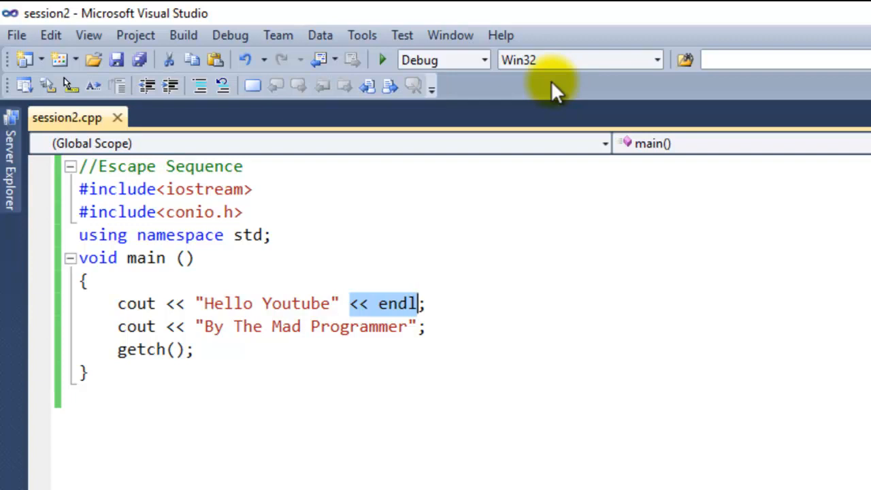
mouse_move(569, 89)
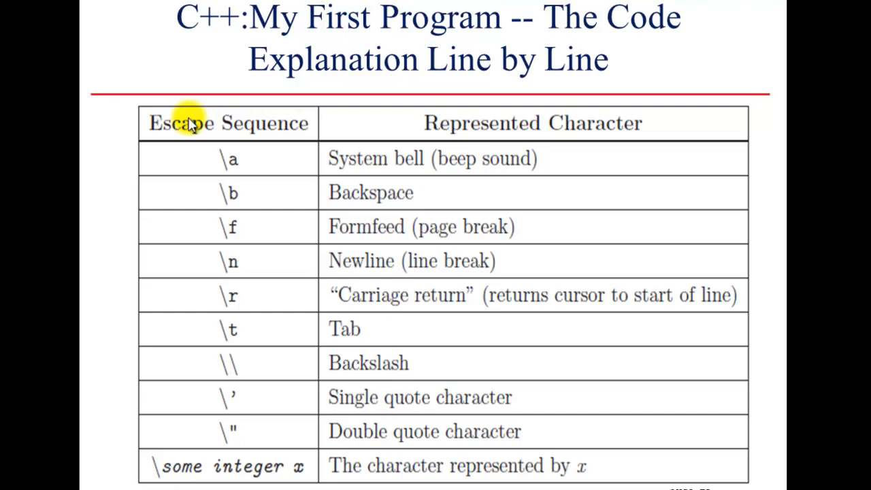
mouse_move(191, 122)
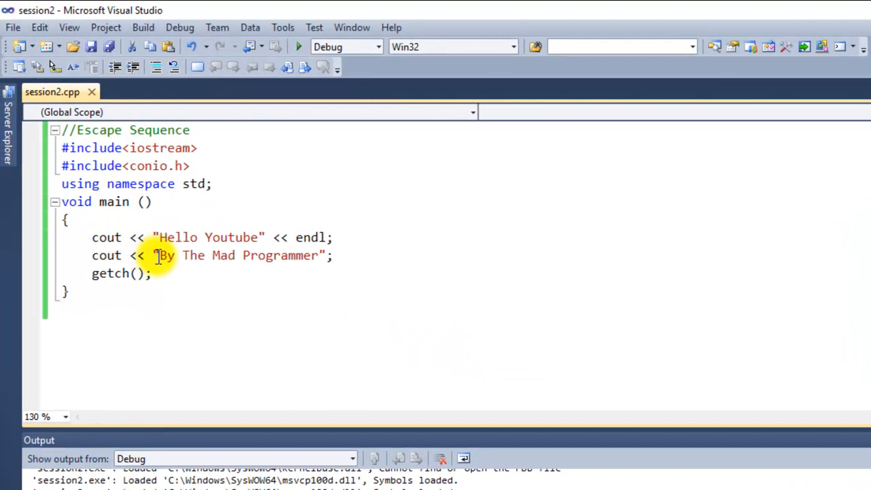
Step: Insert \n before 'By' in the single cout string and run the program
click(161, 256)
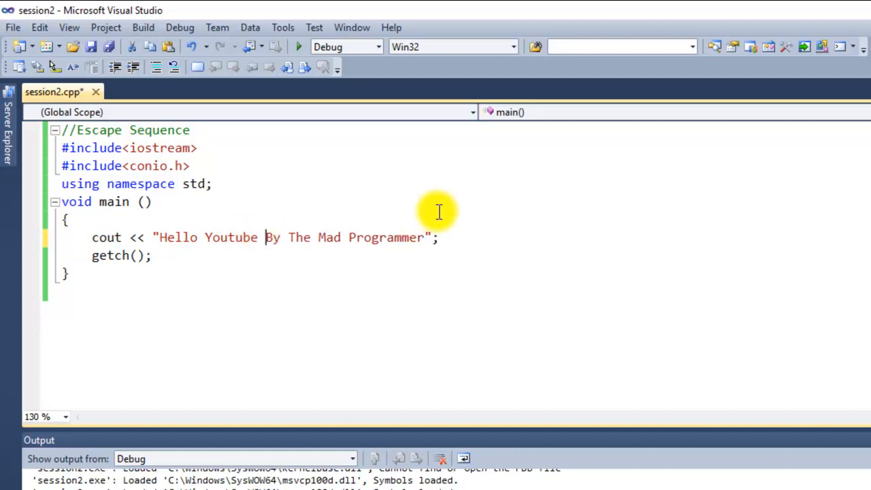
text(\n)
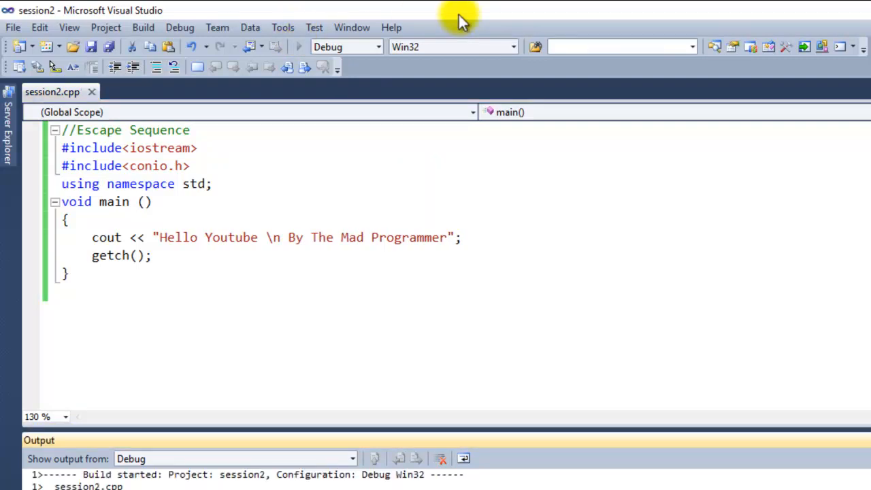
click(297, 46)
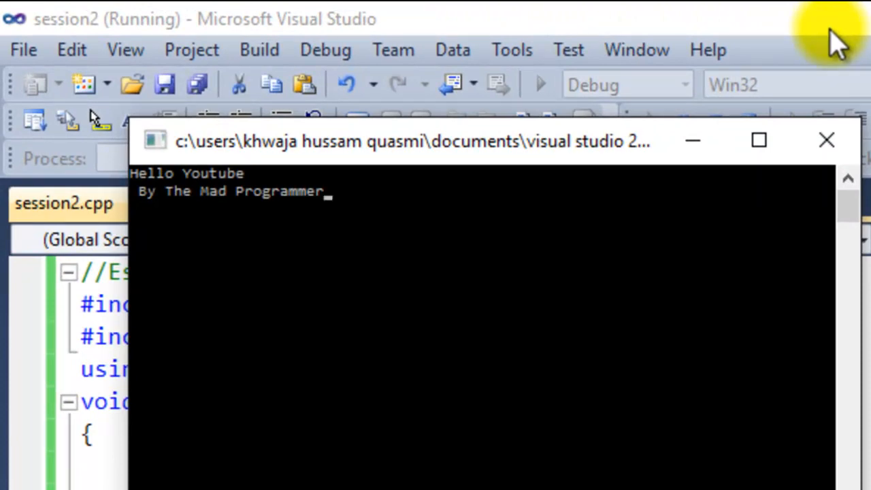
mouse_move(217, 289)
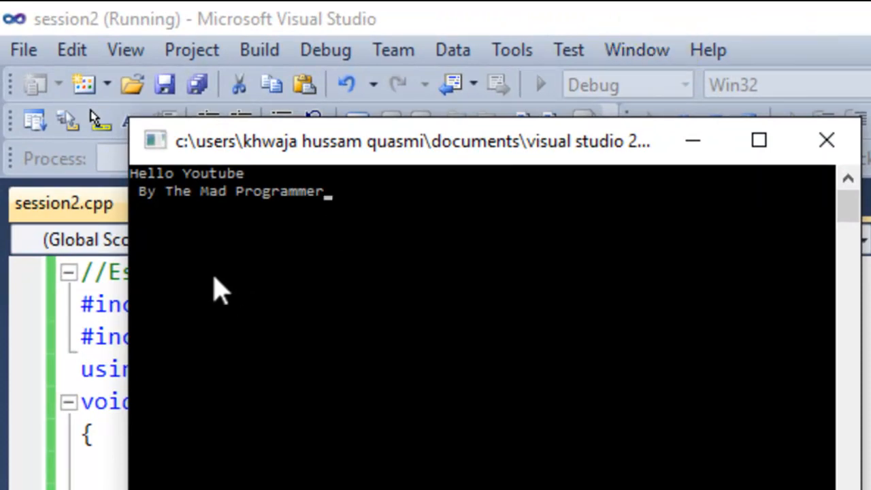
mouse_move(259, 224)
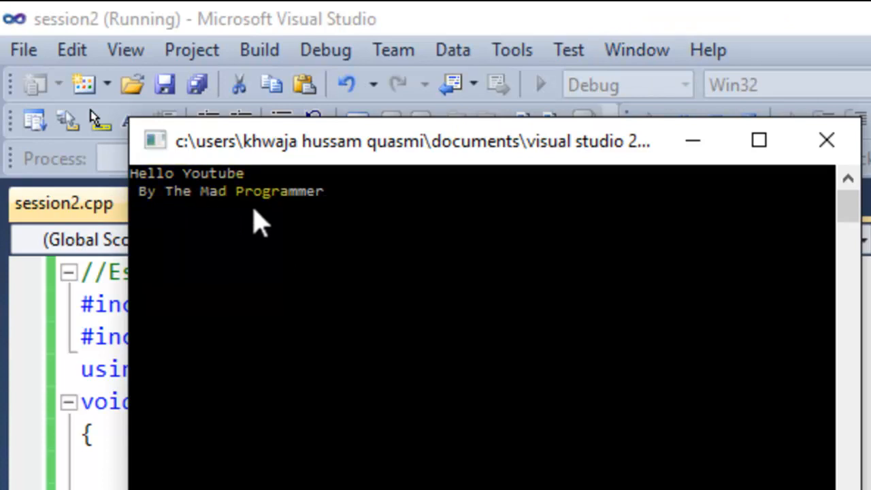
mouse_move(191, 214)
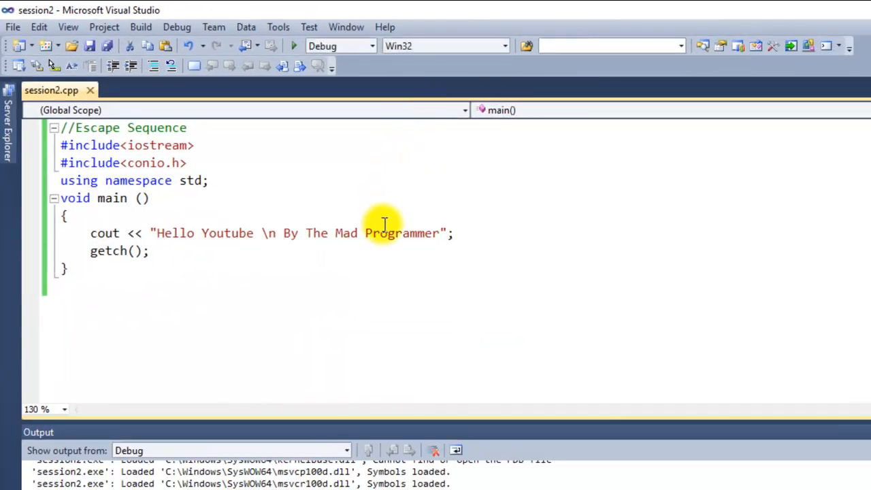
Step: Type the \\ escape before 'By The Mad Programmer', after the \n
text(\)
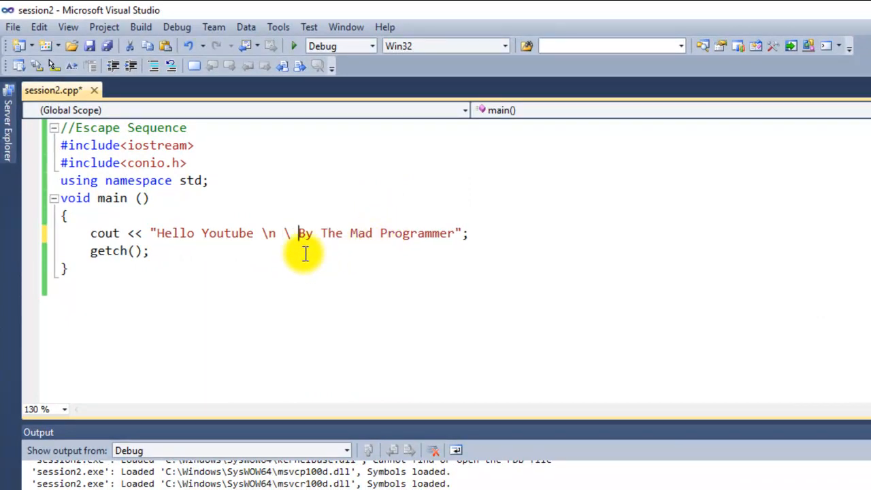
mouse_move(293, 237)
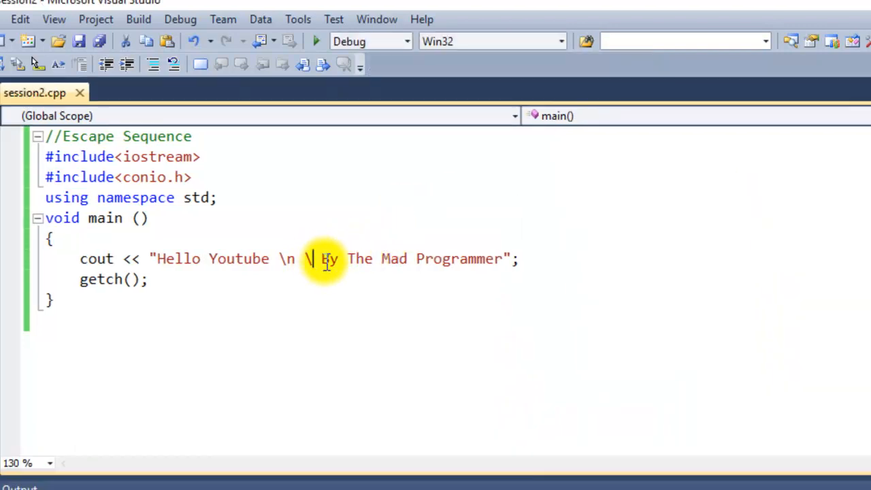
text(\)
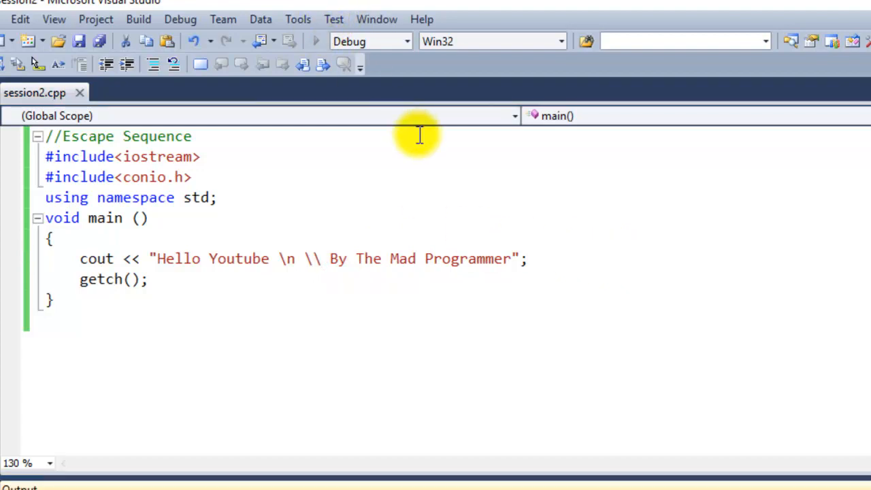
Step: Start debugging to check for the literal backslash before 'By The Mad Programmer'
click(315, 41)
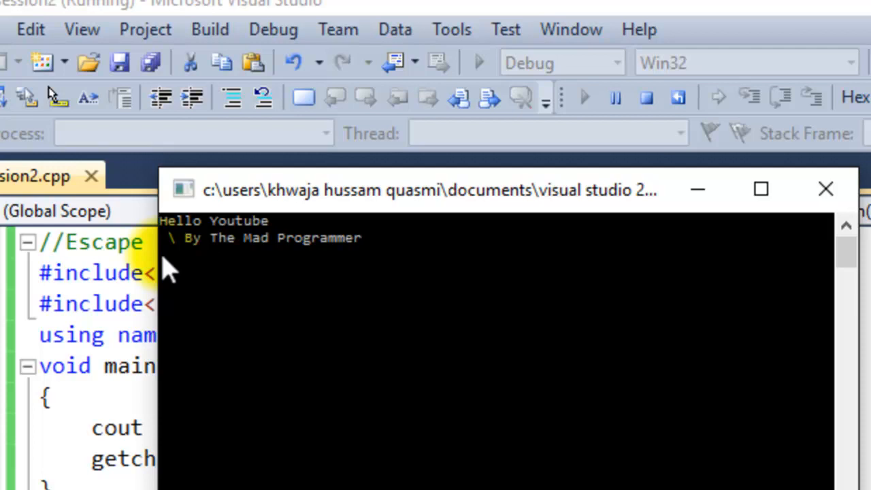
mouse_move(221, 258)
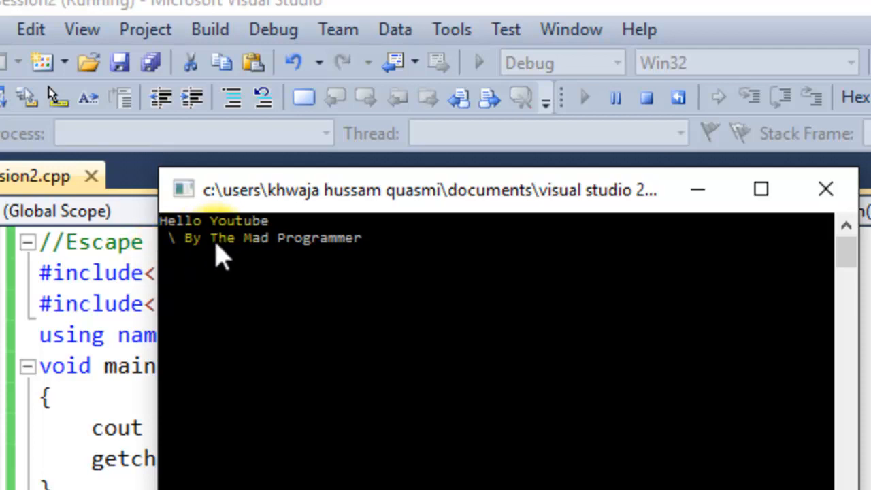
mouse_move(279, 249)
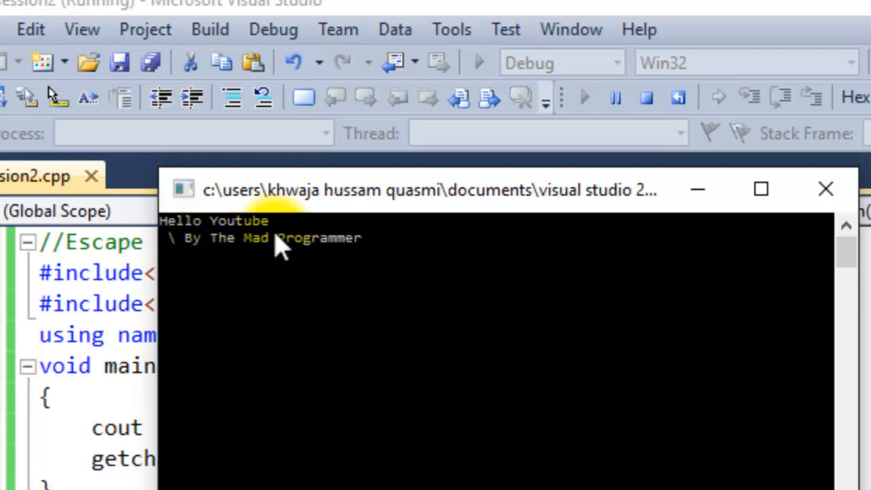
mouse_move(484, 157)
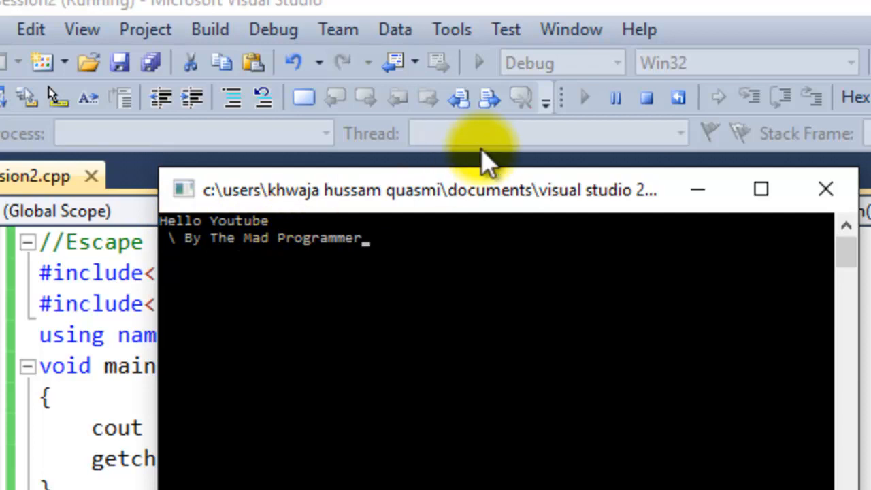
mouse_move(378, 273)
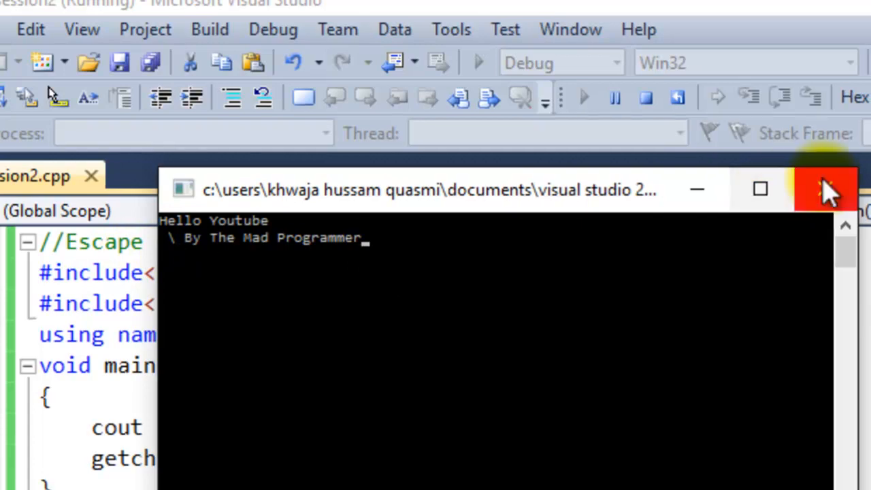
Step: Close the console, wrap Hello Youtube in \" escapes, and append \r
click(826, 189)
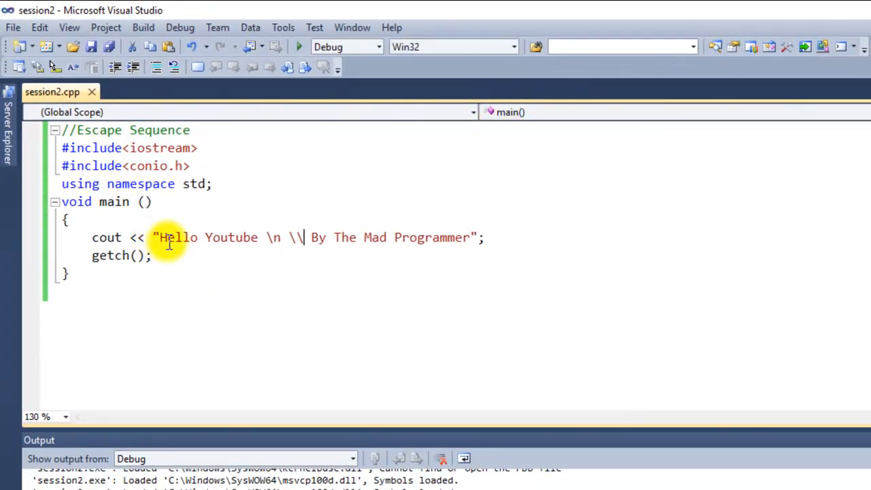
mouse_move(602, 189)
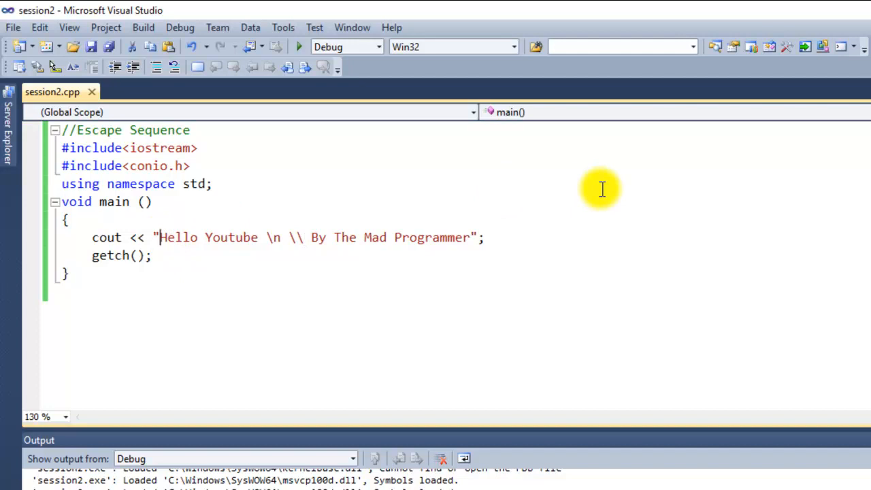
text(")
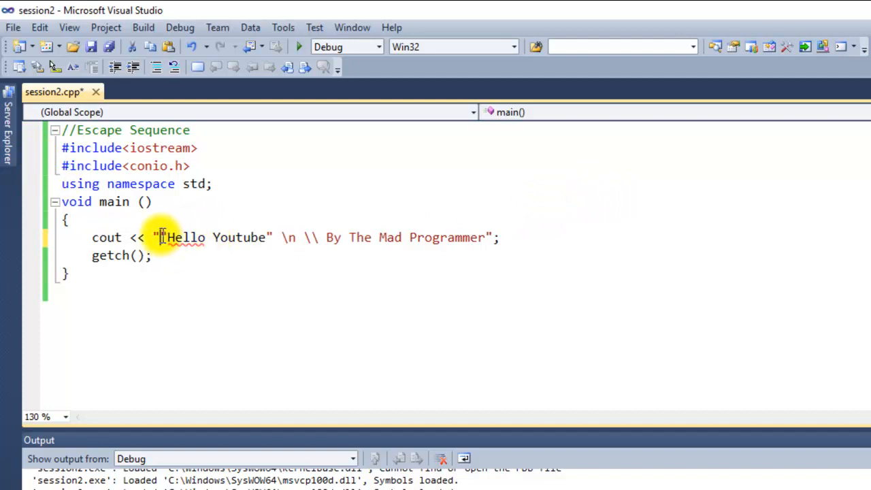
text(\)
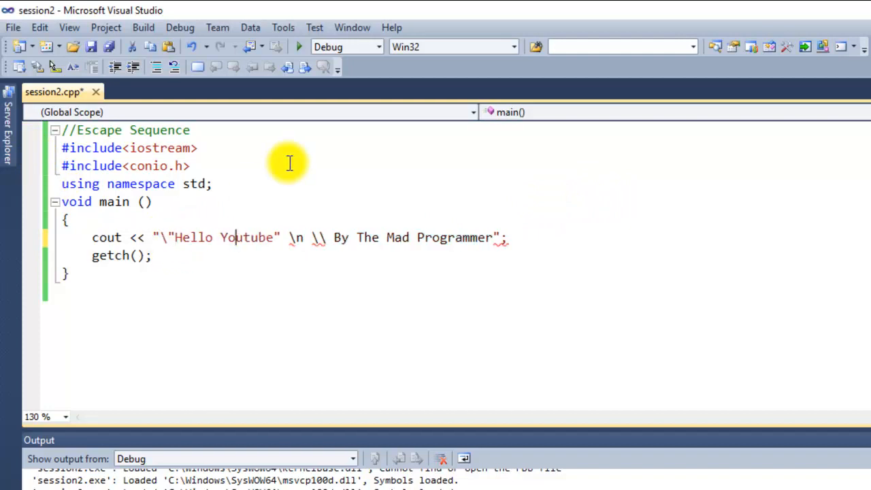
text(\)
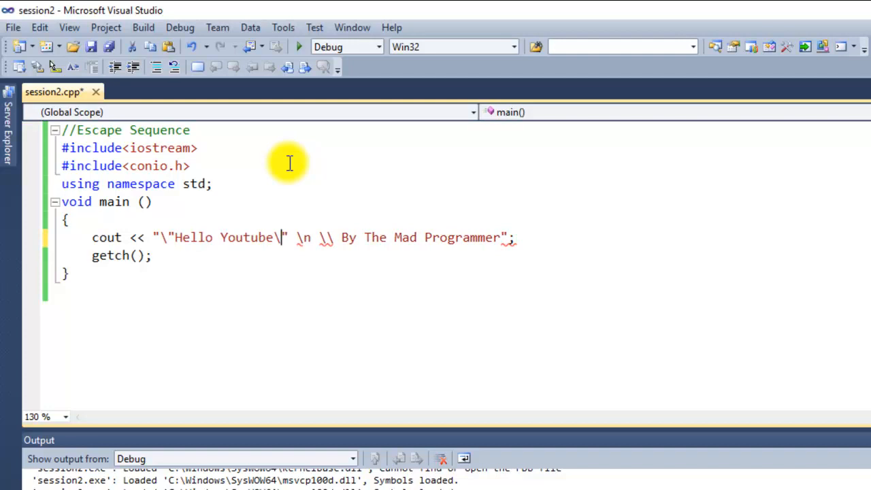
mouse_move(504, 250)
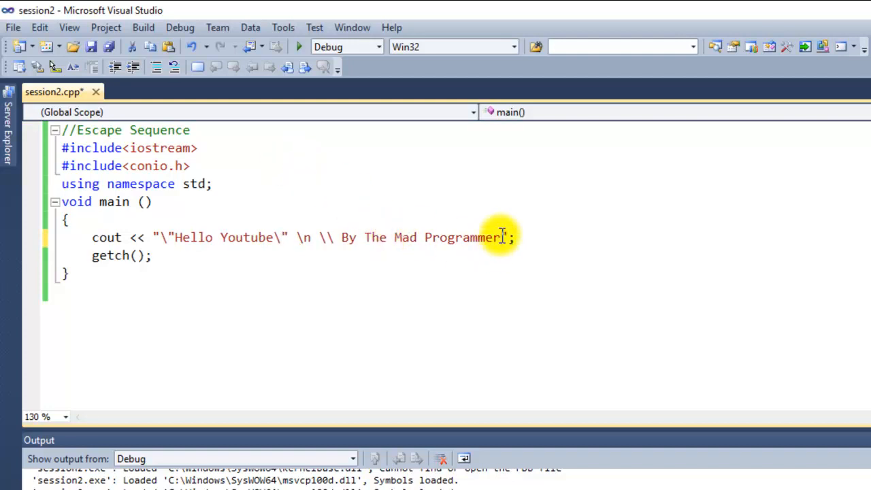
text(")
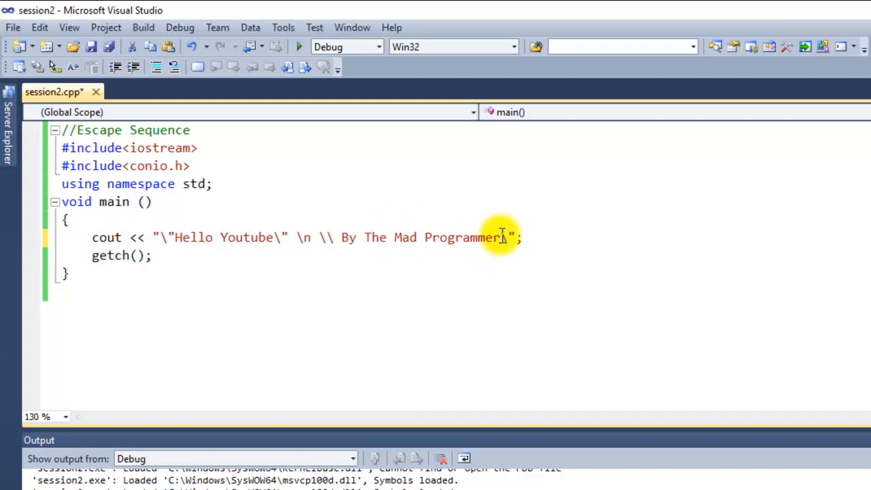
text(\r)
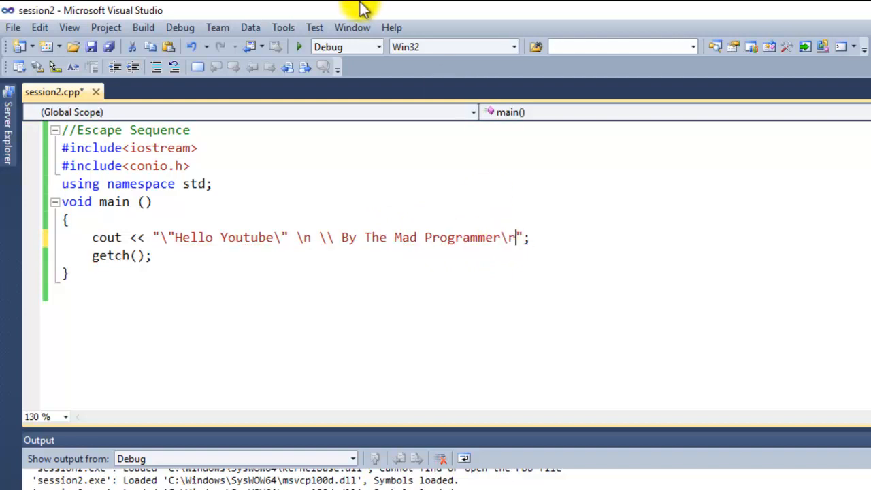
Step: Start debugging to view quoted "Hello Youtube" above '\ By The Mad Programmer'
click(298, 47)
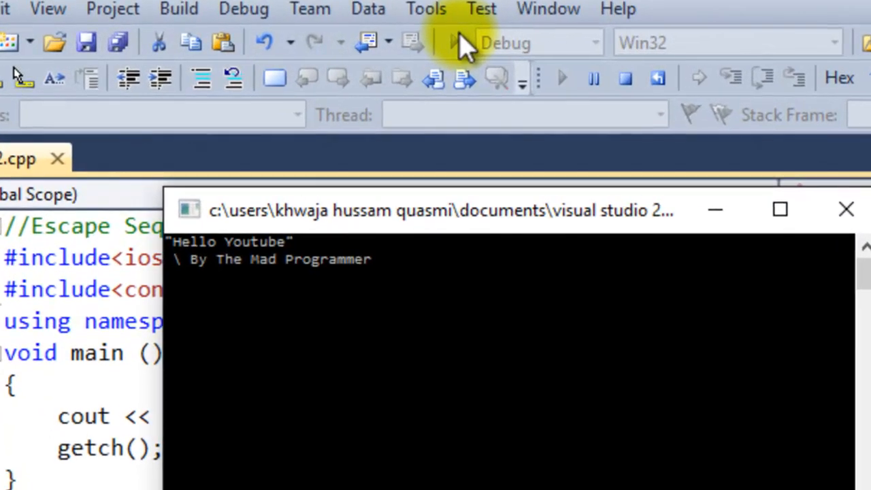
mouse_move(177, 262)
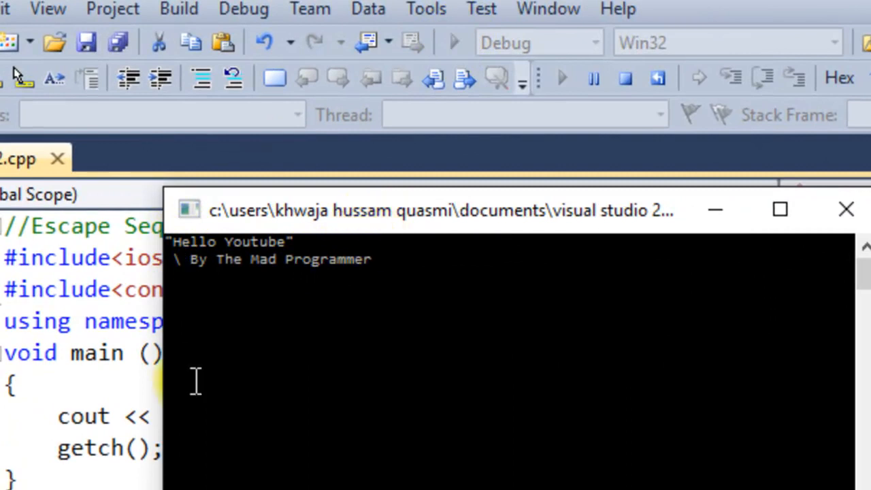
mouse_move(184, 282)
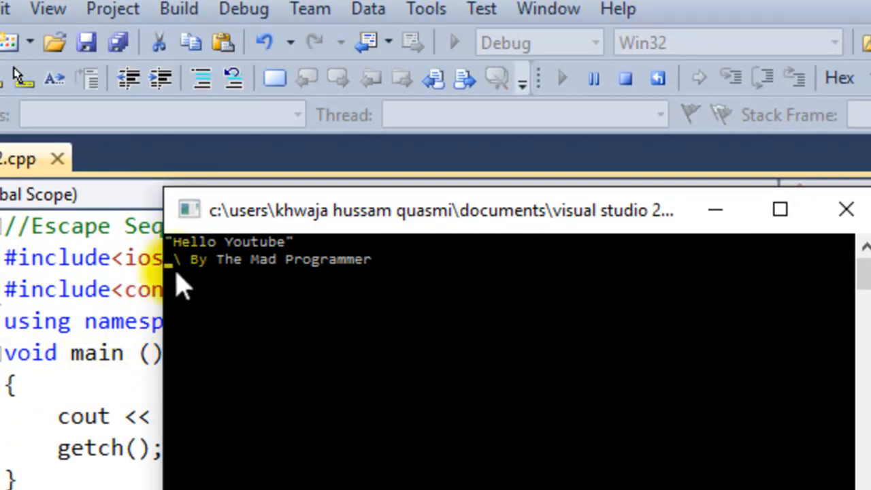